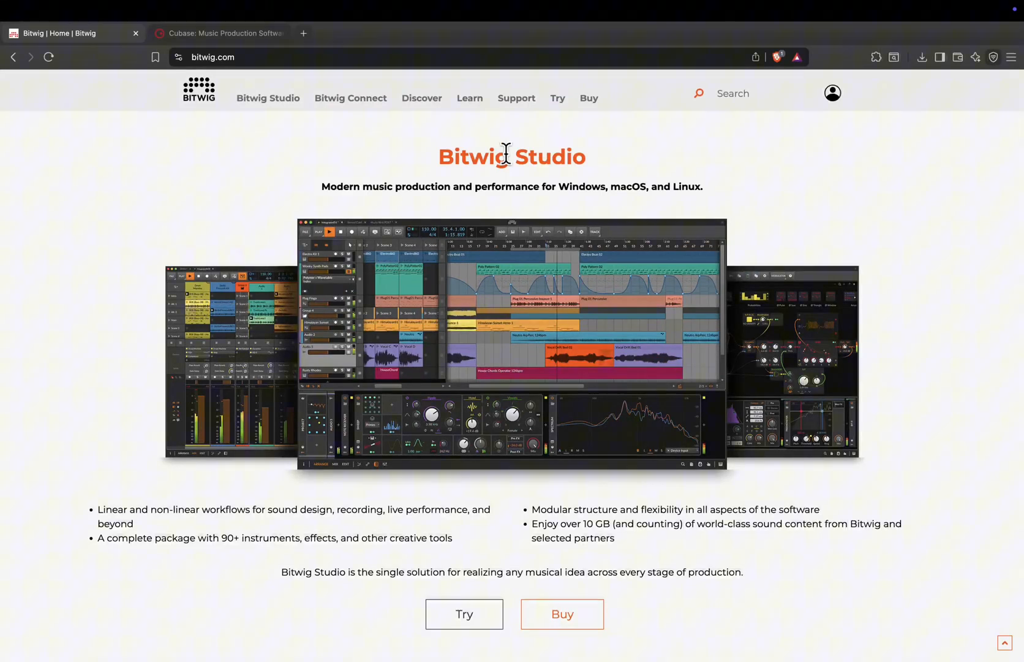
- Bring up Steinberg's Cubase product page and skim down past its opening section
{"action": "left_click", "coordinate": [221, 34]}
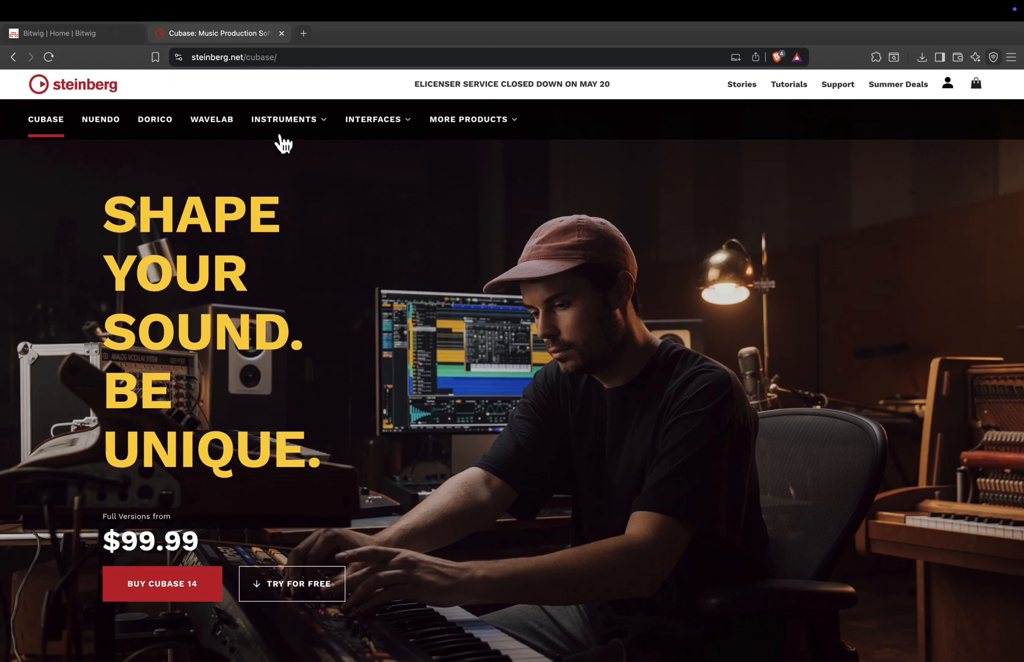
{"action": "scroll", "scroll_direction": "down", "scroll_amount": 3}
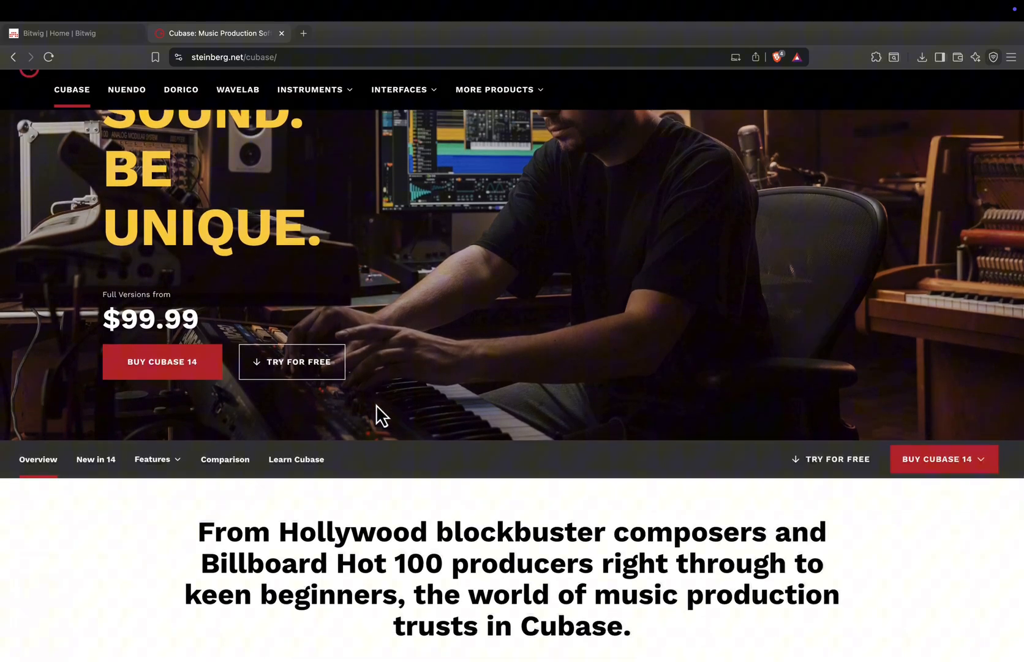
{"action": "scroll", "scroll_direction": "down", "scroll_amount": 3}
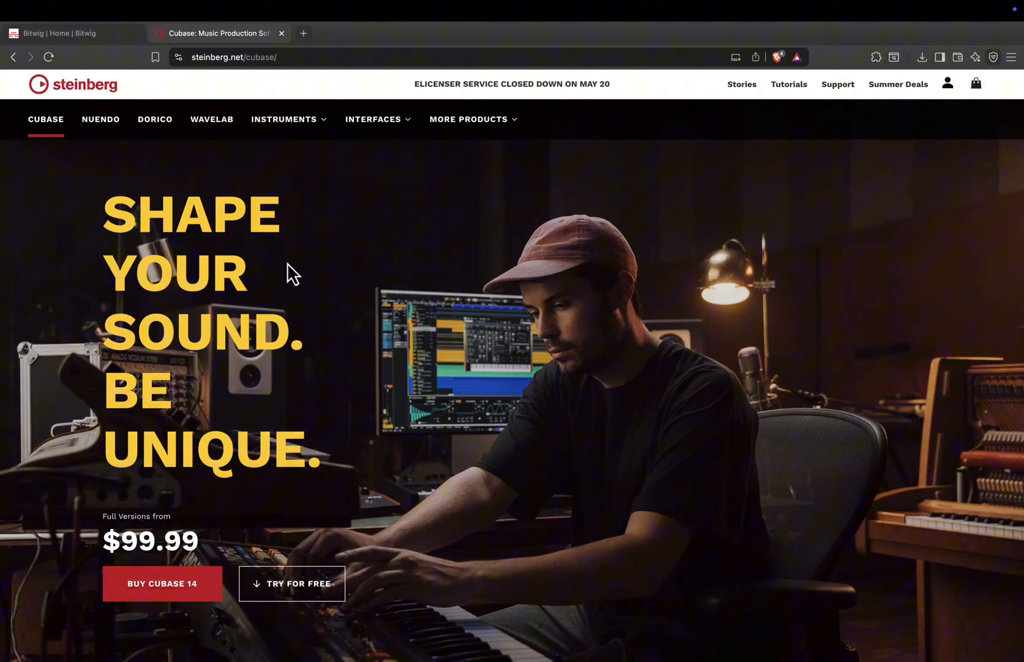
{"action": "mouse_move", "coordinate": [117, 60]}
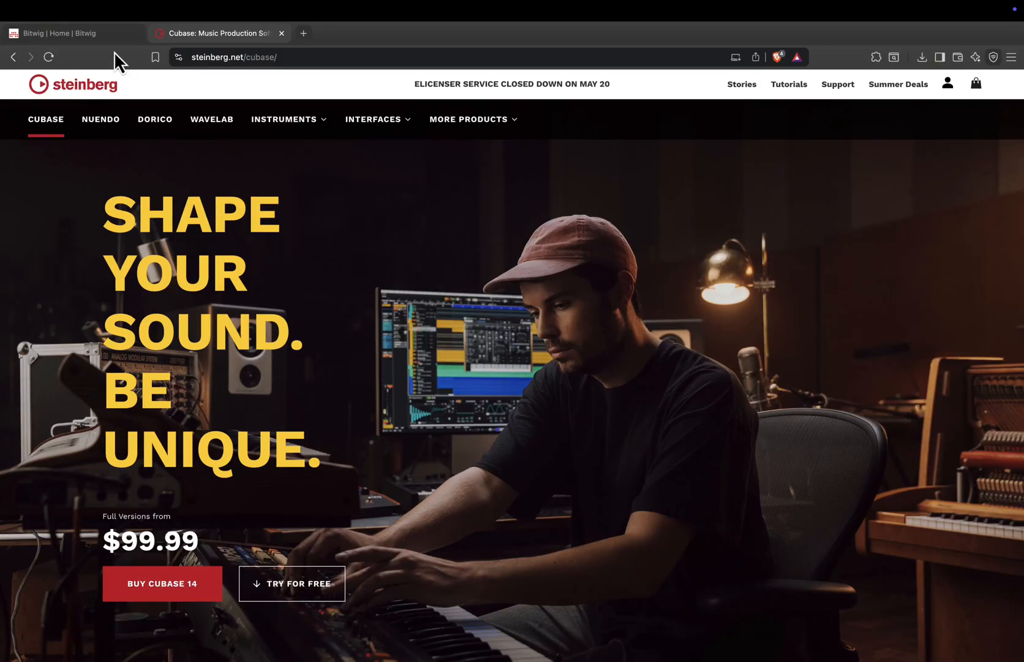
- Go to the Bitwig Studio overview page and read its first feature sections
{"action": "left_click", "coordinate": [67, 32]}
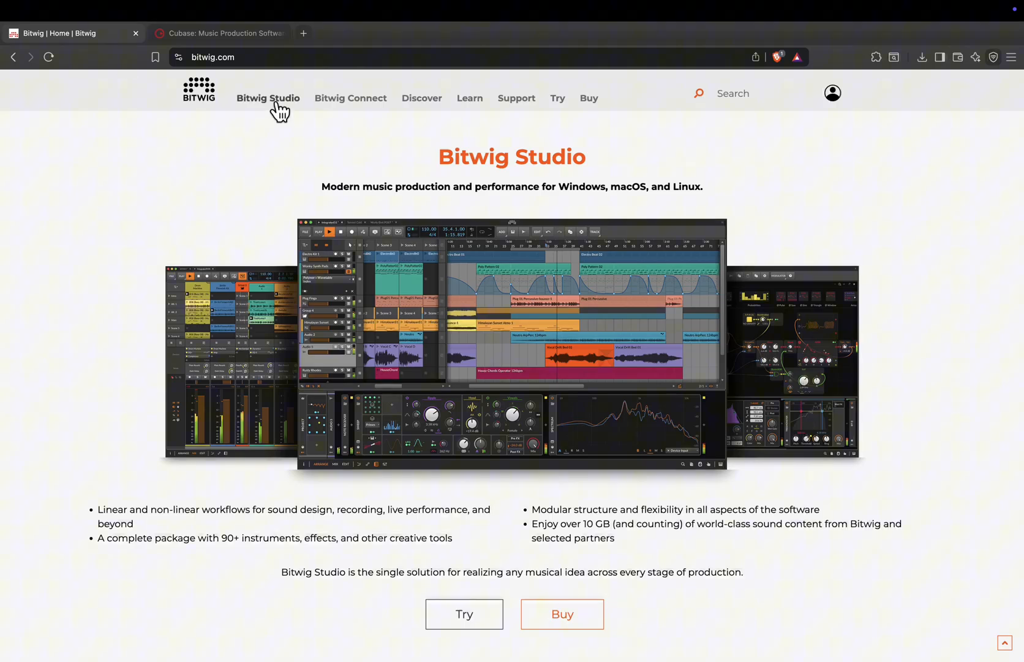
{"action": "left_click", "coordinate": [267, 98]}
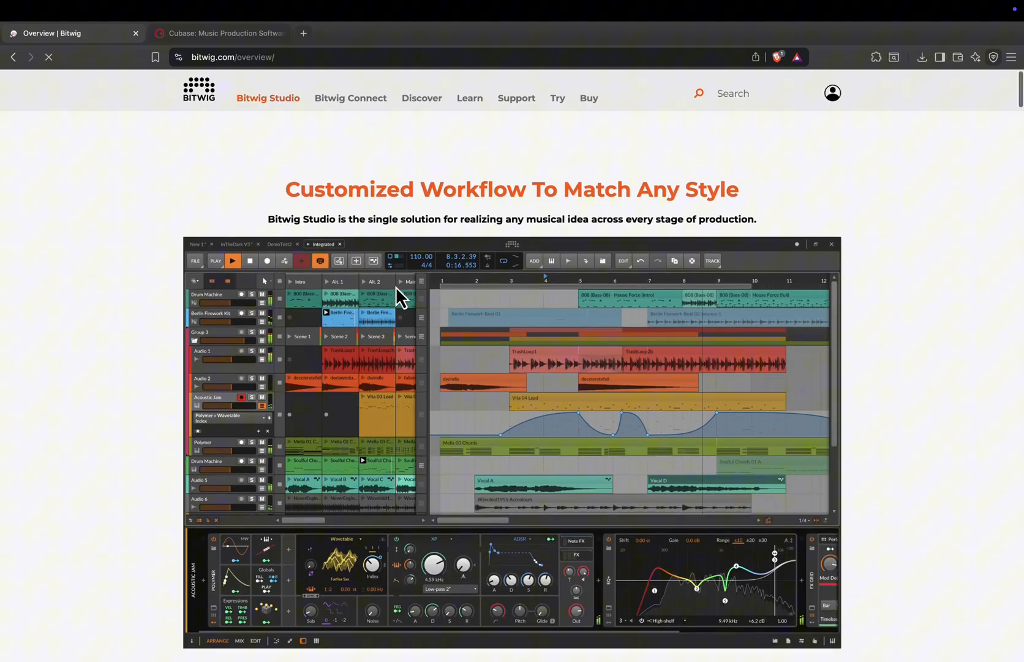
{"action": "scroll", "scroll_direction": "down", "scroll_amount": 3}
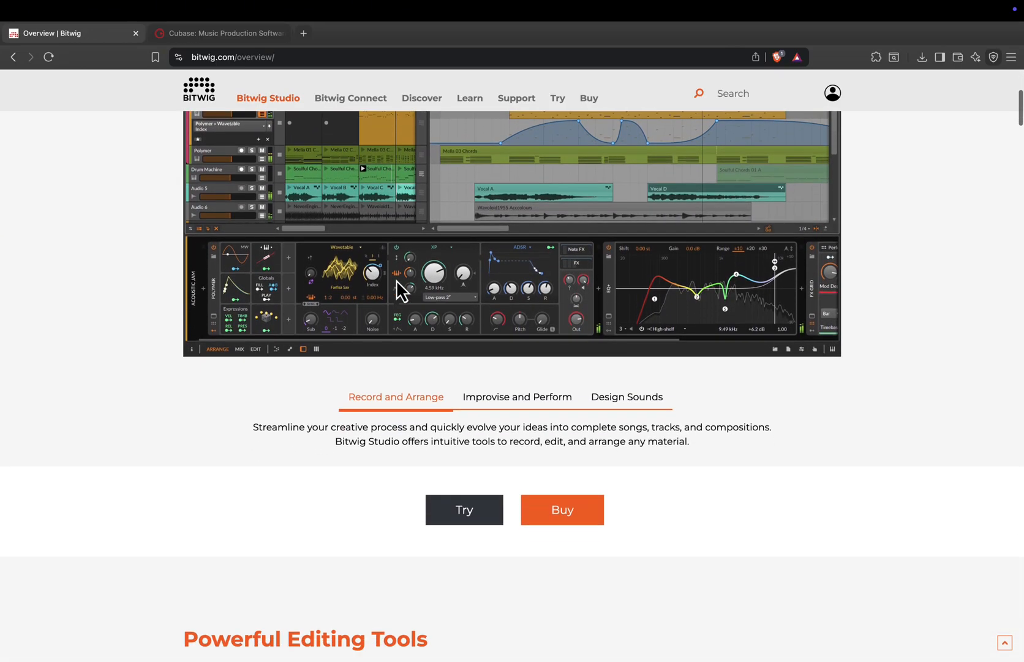
{"action": "scroll", "scroll_direction": "down", "scroll_amount": 3}
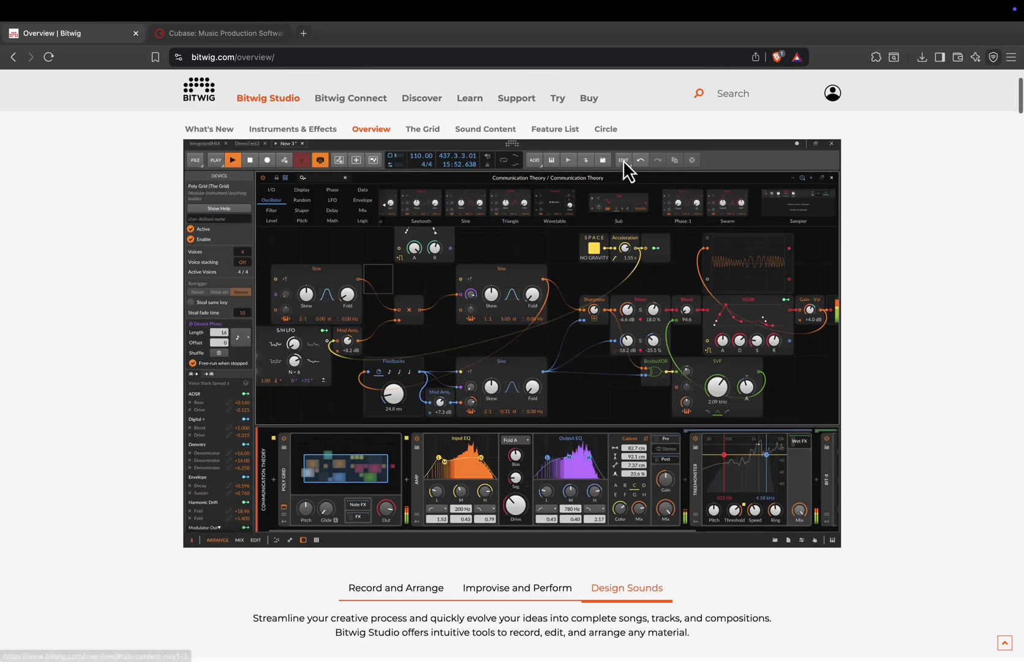
{"action": "scroll", "scroll_direction": "down", "scroll_amount": 3}
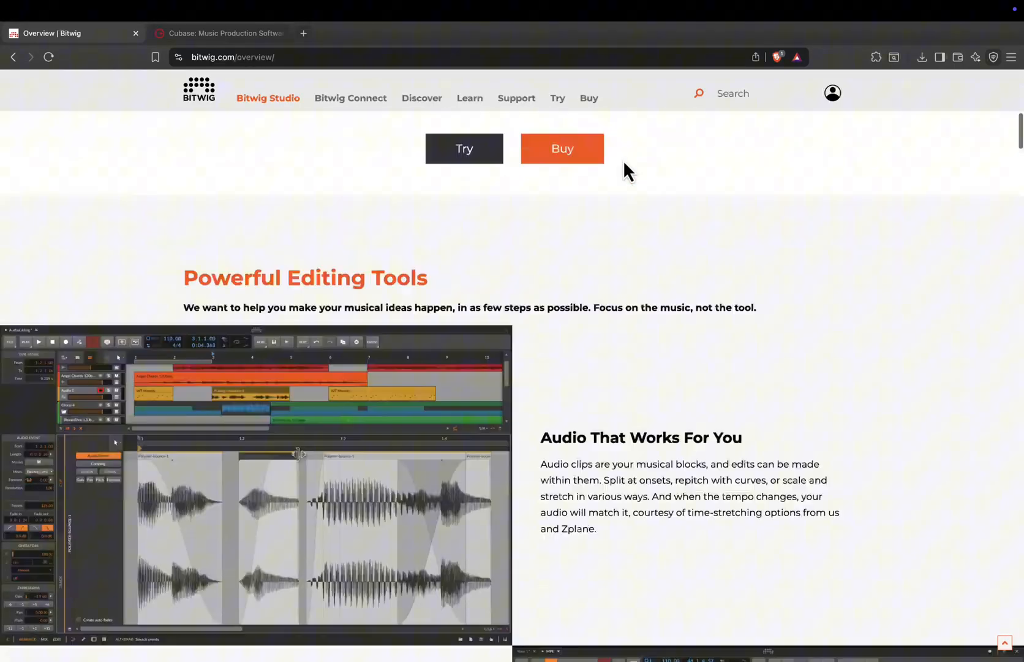
{"action": "scroll", "scroll_direction": "down", "scroll_amount": 3}
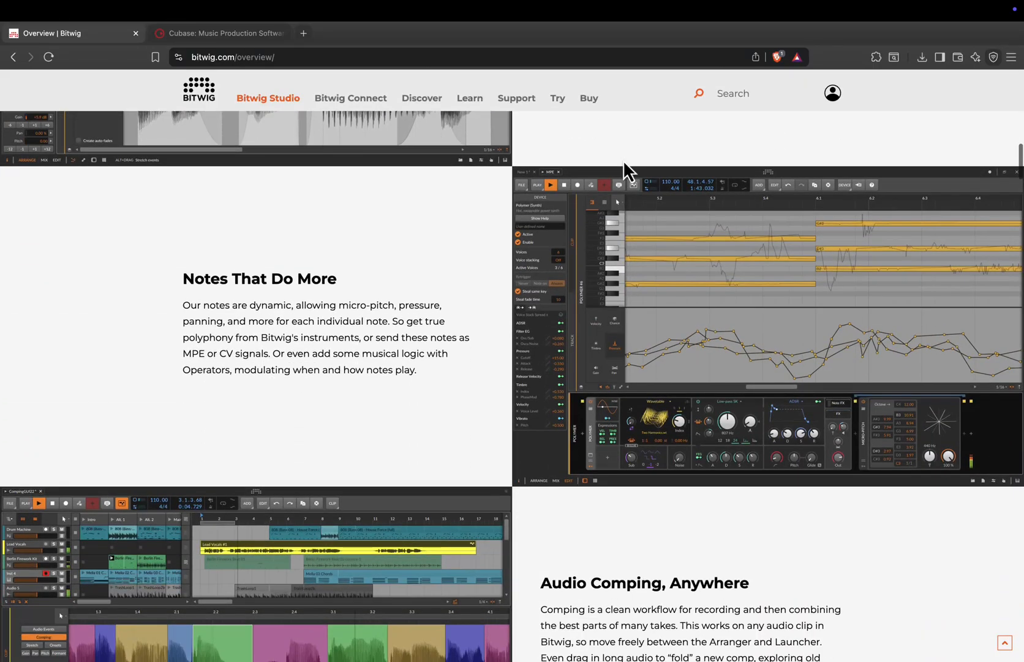
{"action": "scroll", "scroll_direction": "down", "scroll_amount": 3}
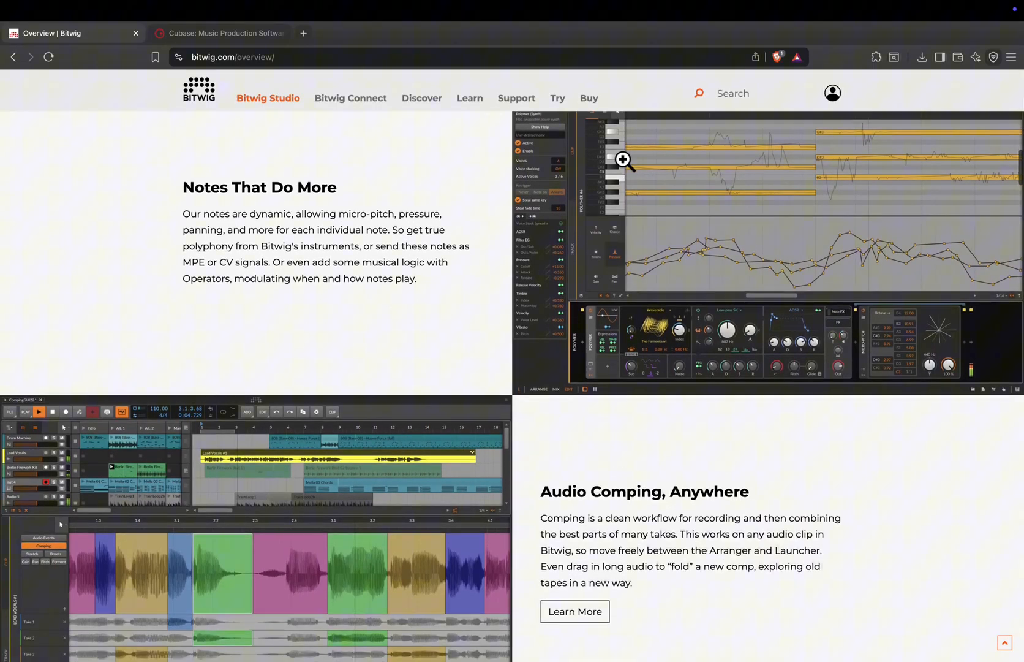
{"action": "scroll", "scroll_direction": "down", "scroll_amount": 3}
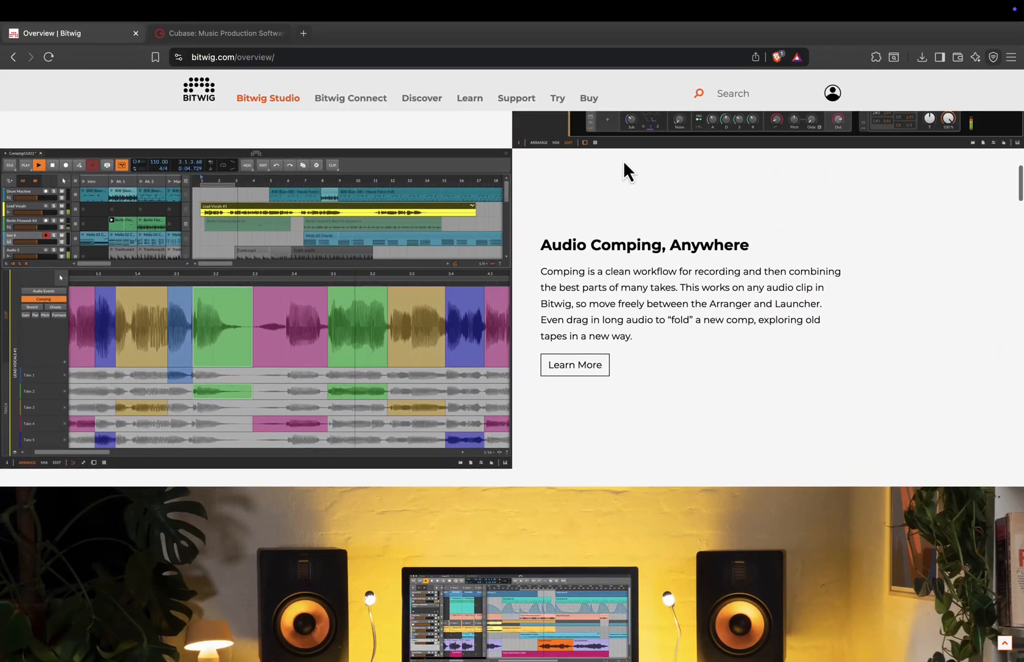
{"action": "scroll", "scroll_direction": "down", "scroll_amount": 3}
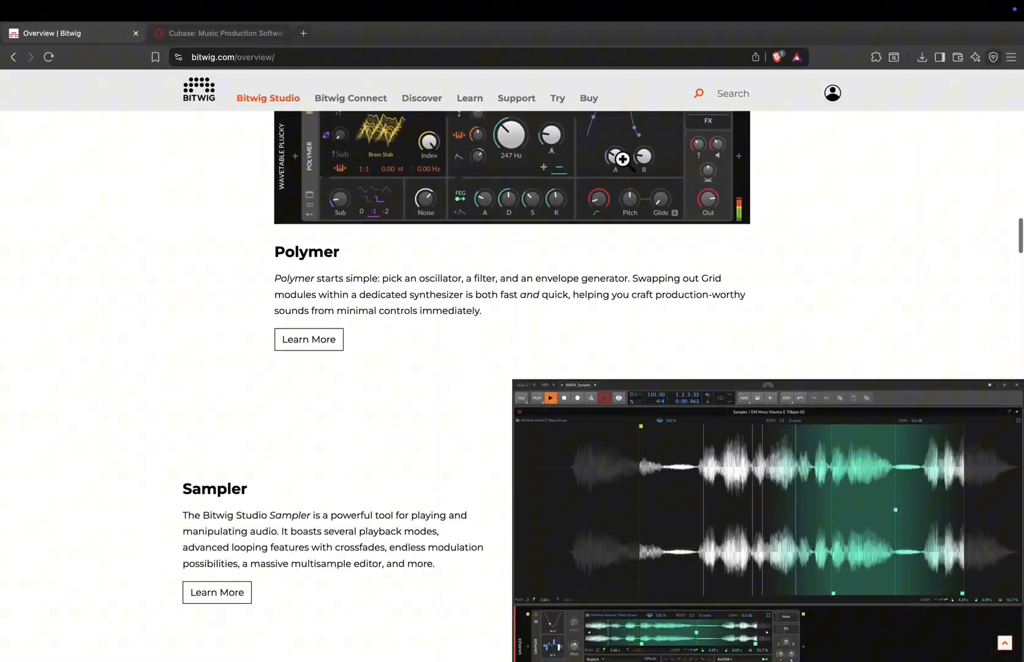
- Continue through the rest of the overview and the home page down to the Grid section
{"action": "scroll", "scroll_direction": "down", "scroll_amount": 3}
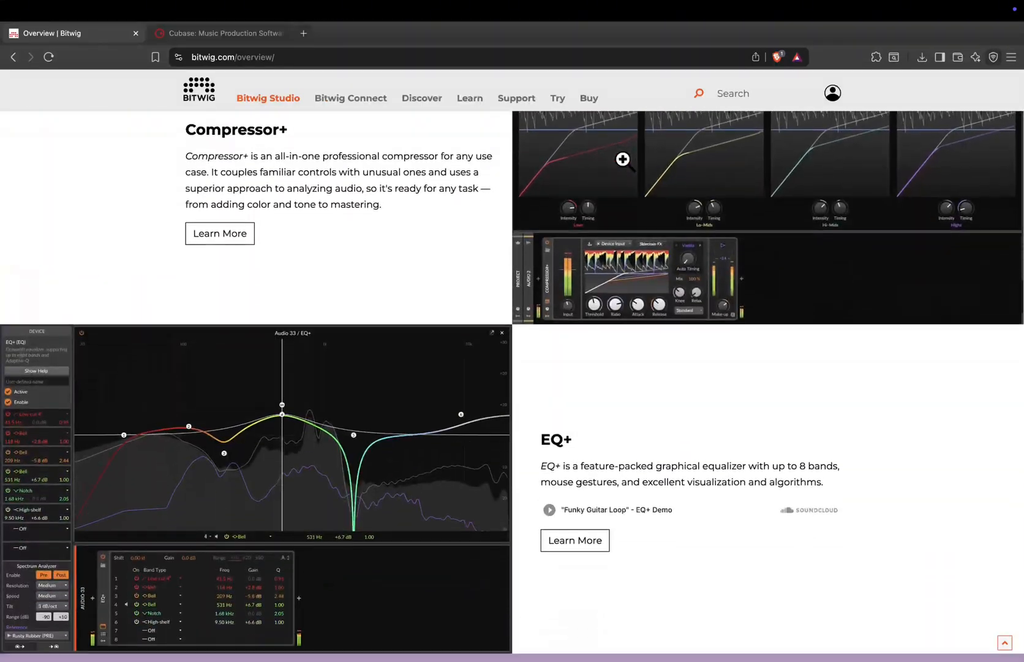
{"action": "scroll", "scroll_direction": "down", "scroll_amount": 3}
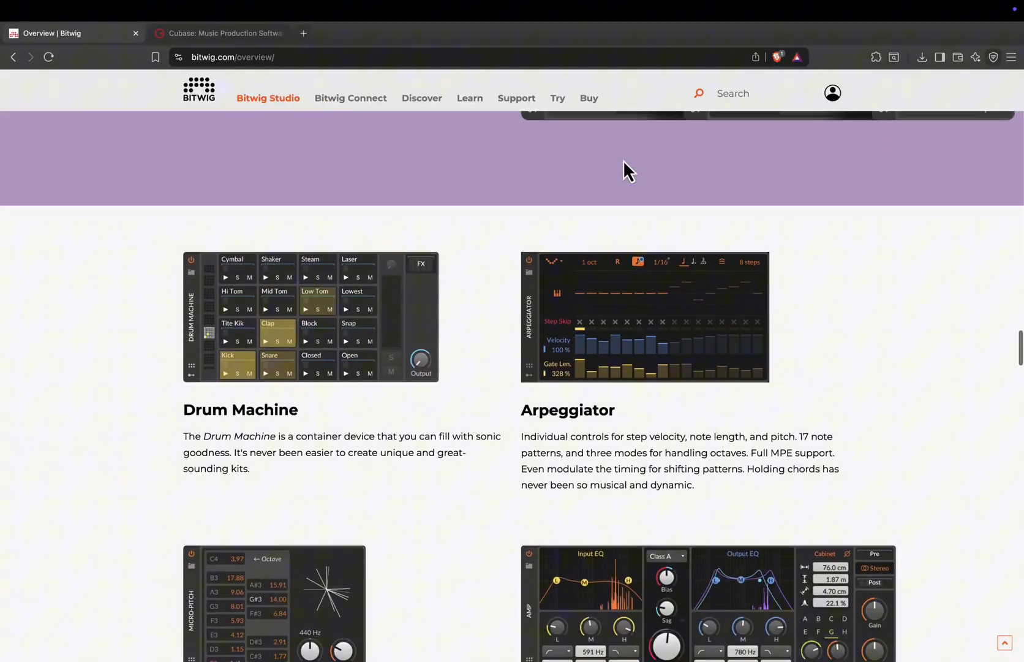
{"action": "scroll", "scroll_direction": "down", "scroll_amount": 3}
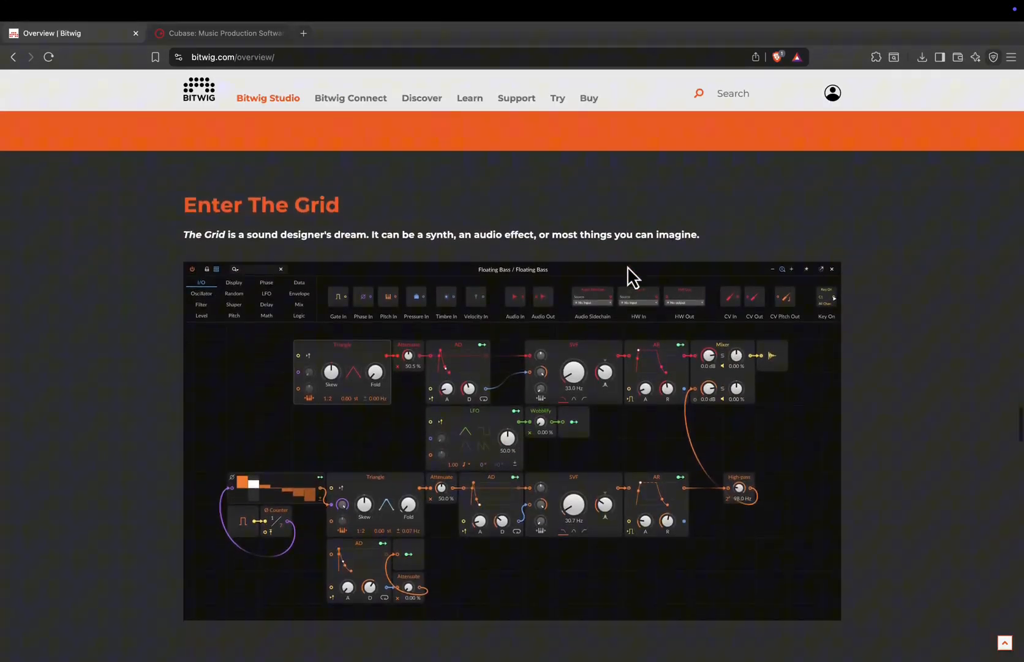
{"action": "scroll", "scroll_direction": "down", "scroll_amount": 3}
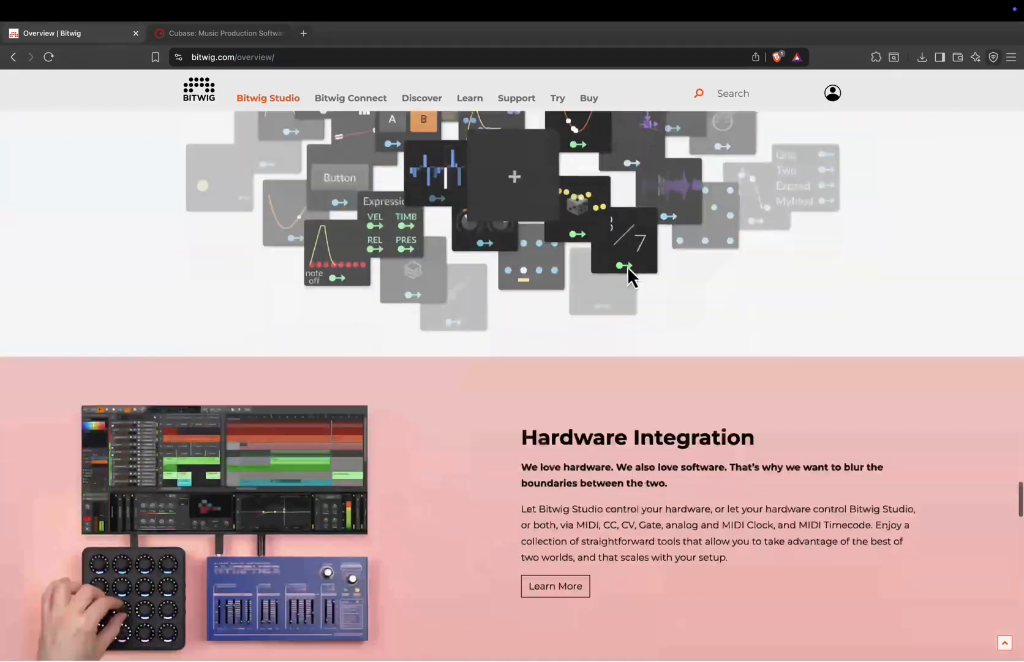
{"action": "scroll", "scroll_direction": "down", "scroll_amount": 3}
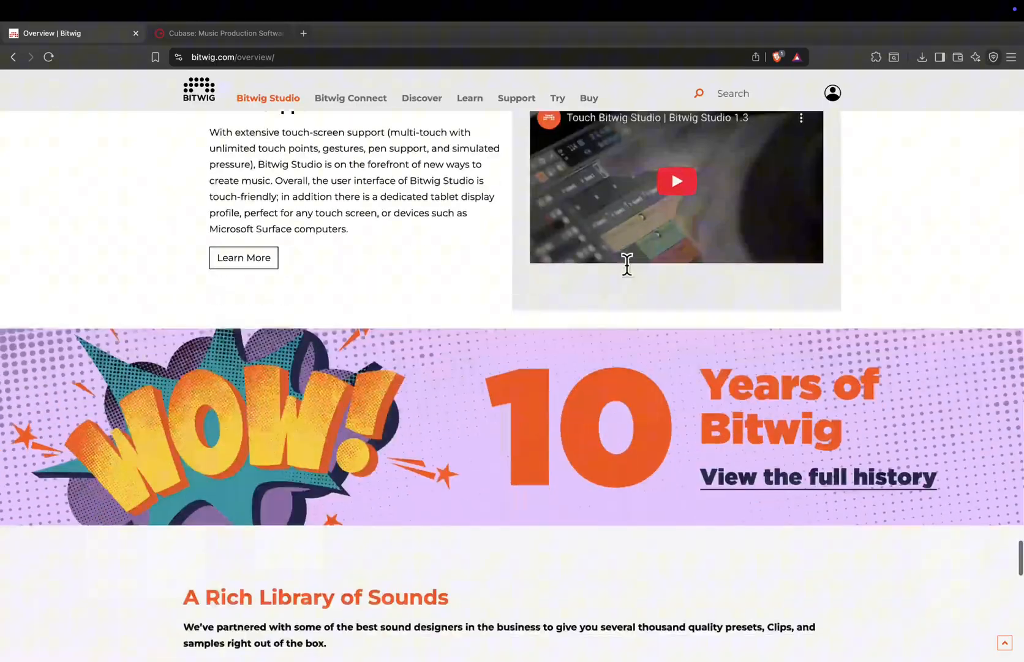
{"action": "scroll", "scroll_direction": "down", "scroll_amount": 3}
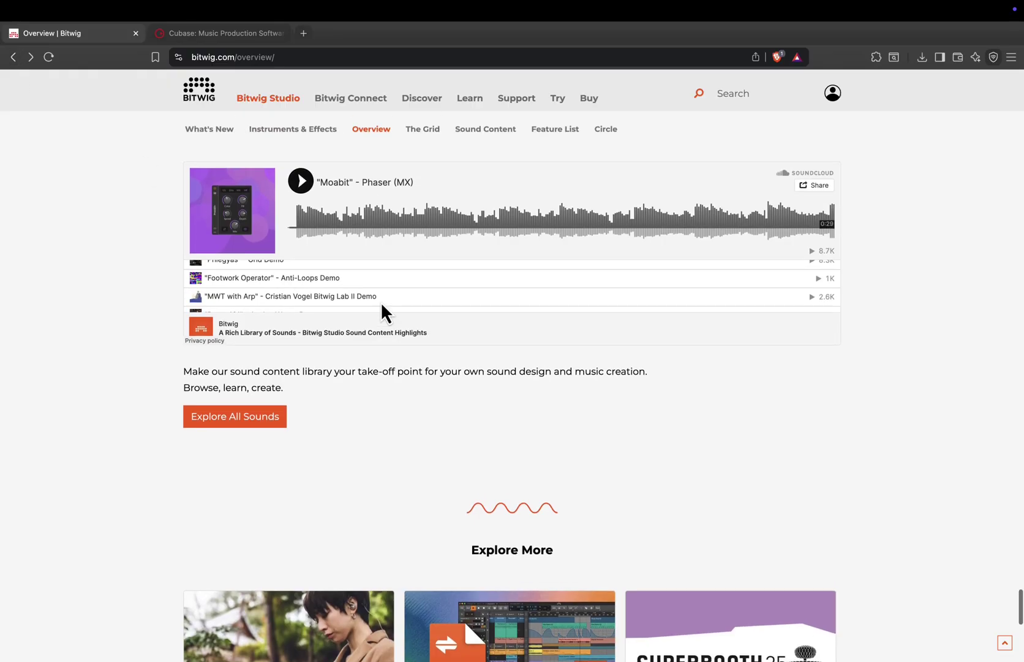
{"action": "scroll", "scroll_direction": "down", "scroll_amount": 3}
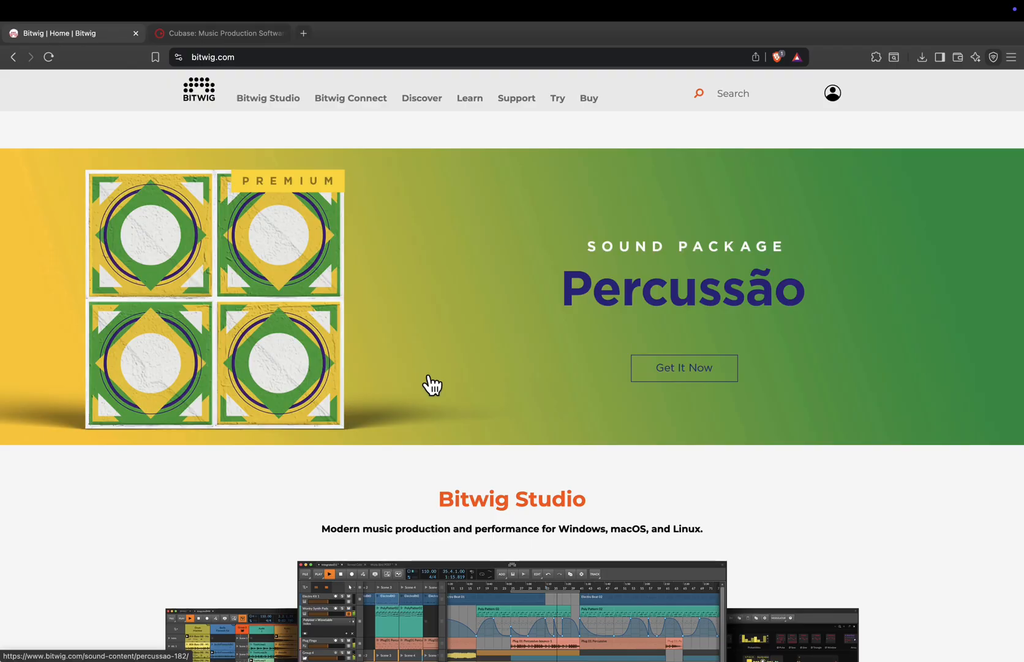
{"action": "scroll", "scroll_direction": "down", "scroll_amount": 3}
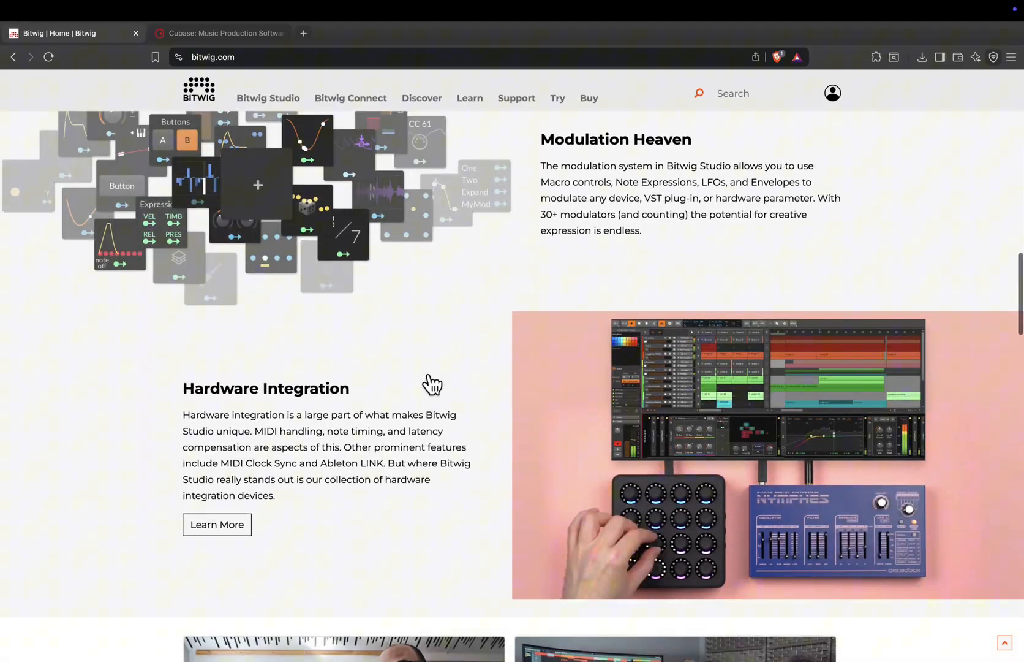
{"action": "scroll", "scroll_direction": "down", "scroll_amount": 3}
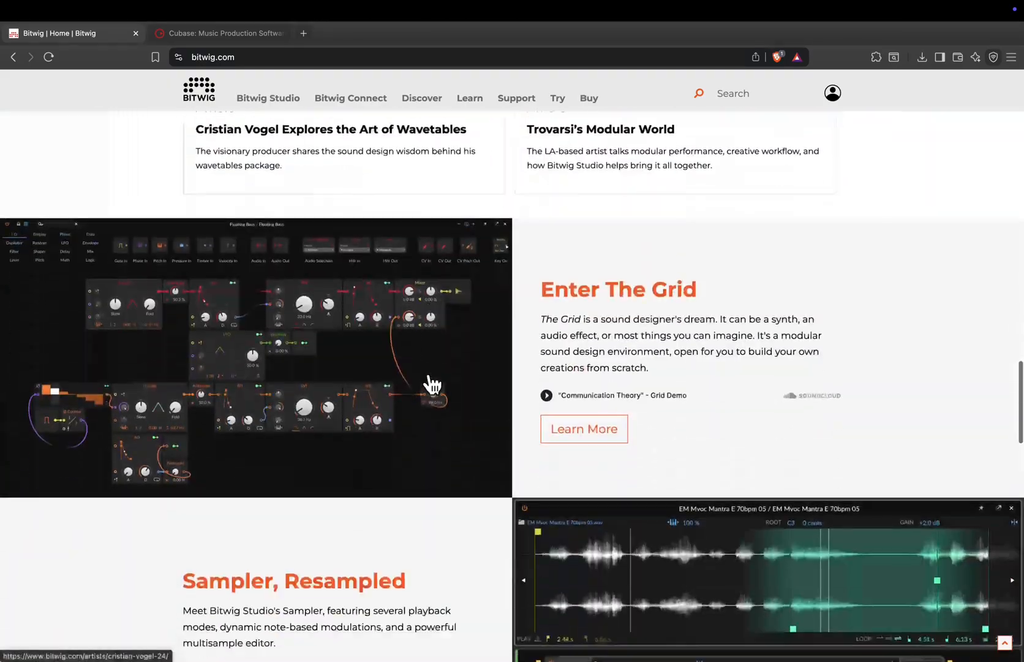
- Return to the Cubase product page and move past the hero banner to the studio setup image
{"action": "left_click", "coordinate": [221, 33]}
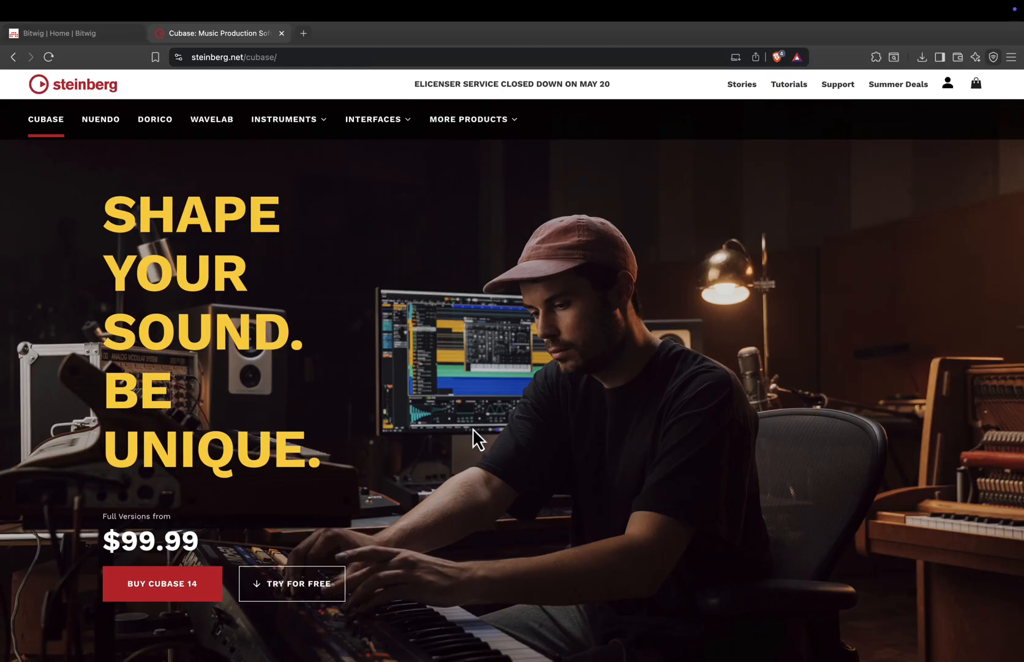
{"action": "scroll", "scroll_direction": "down", "scroll_amount": 3}
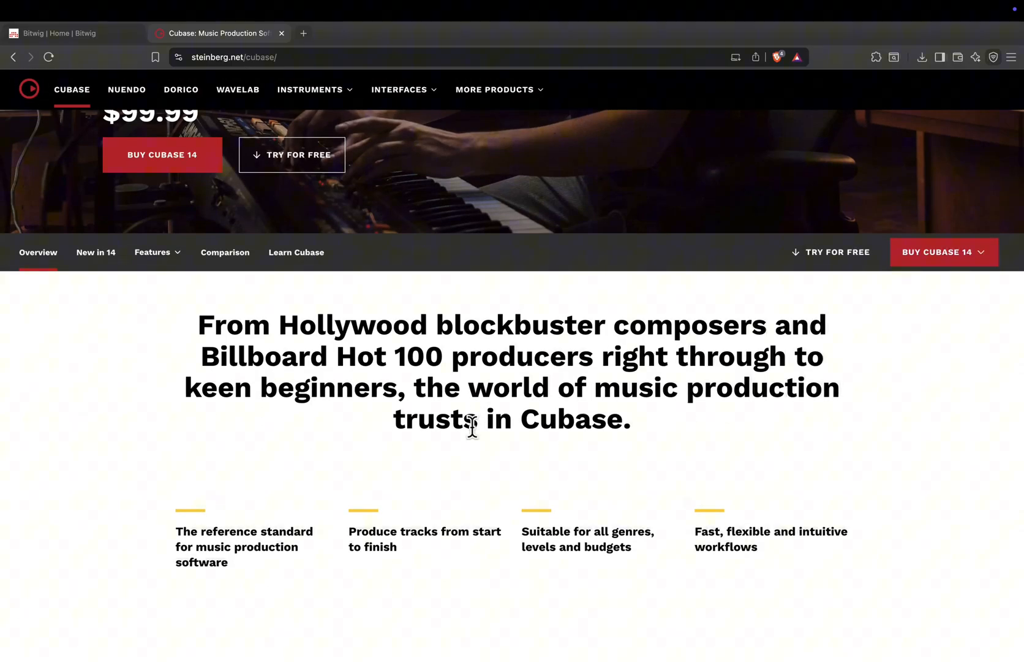
{"action": "scroll", "scroll_direction": "down", "scroll_amount": 3}
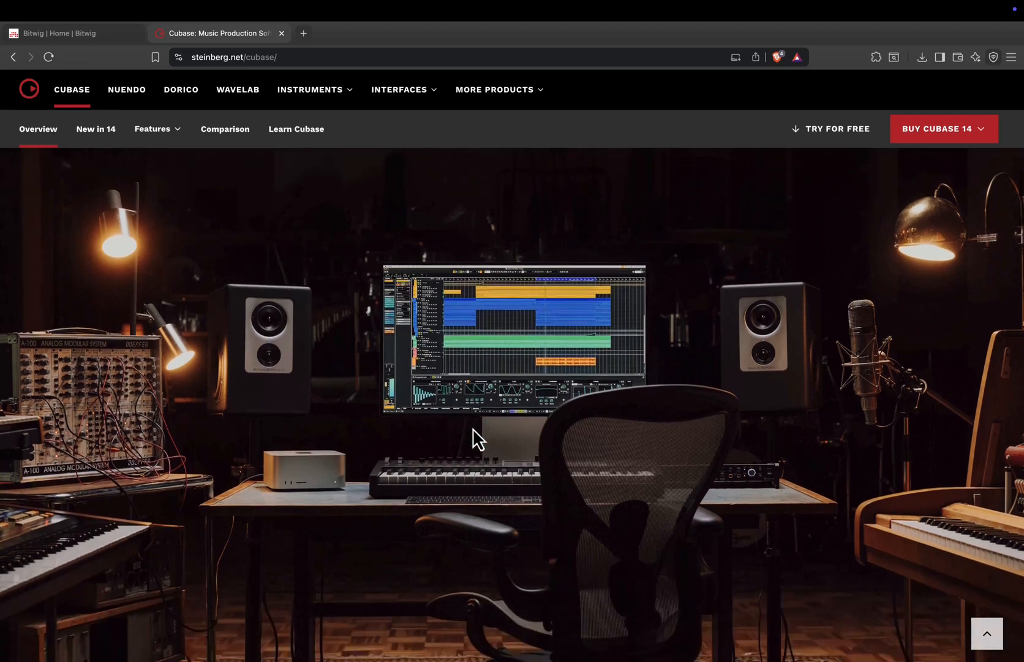
- Go to the Cubase Features page and browse down to the General group, loading its remaining features
{"action": "left_click", "coordinate": [152, 128]}
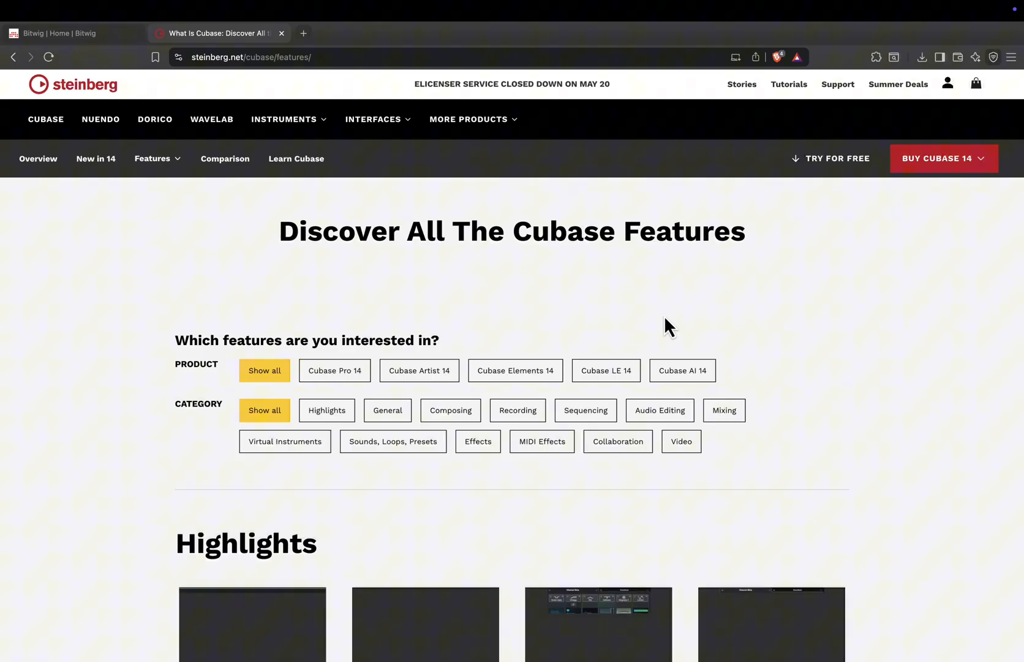
{"action": "scroll", "scroll_direction": "down", "scroll_amount": 3}
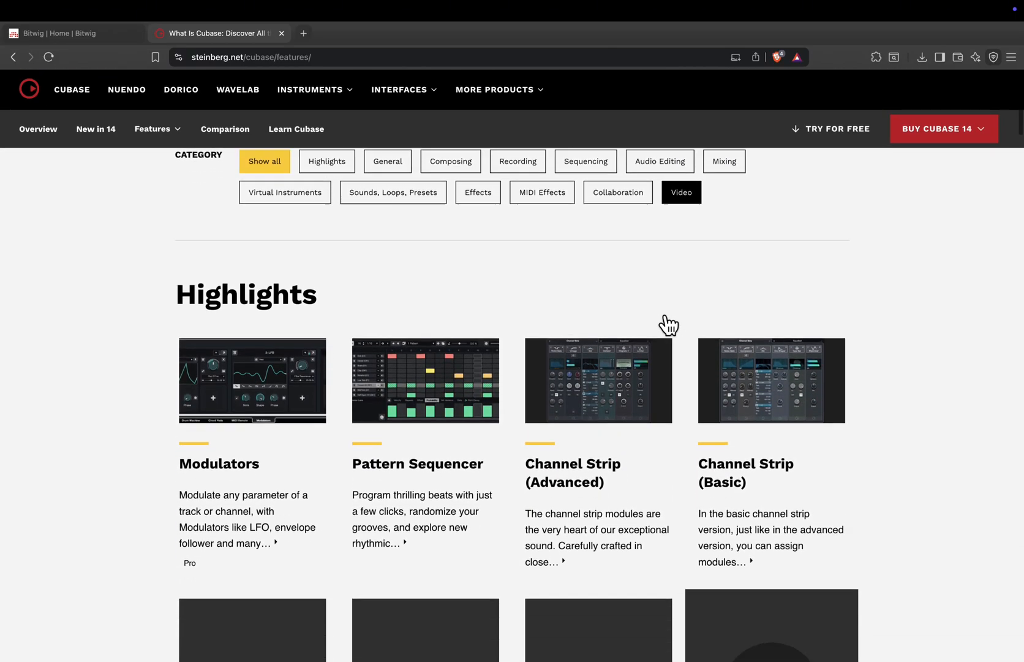
{"action": "scroll", "scroll_direction": "down", "scroll_amount": 3}
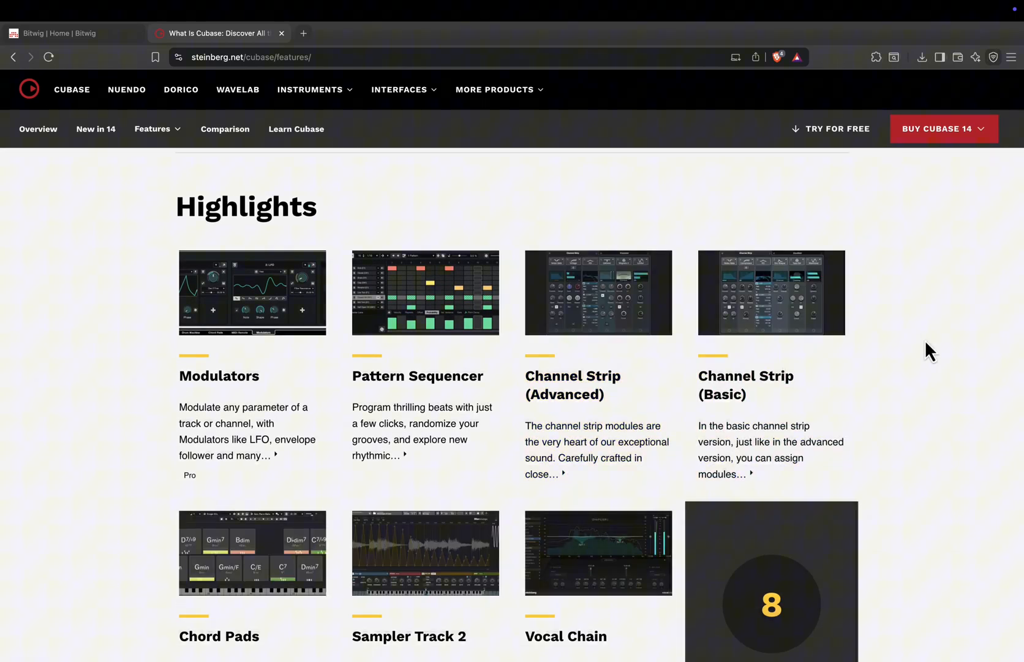
{"action": "scroll", "scroll_direction": "down", "scroll_amount": 3}
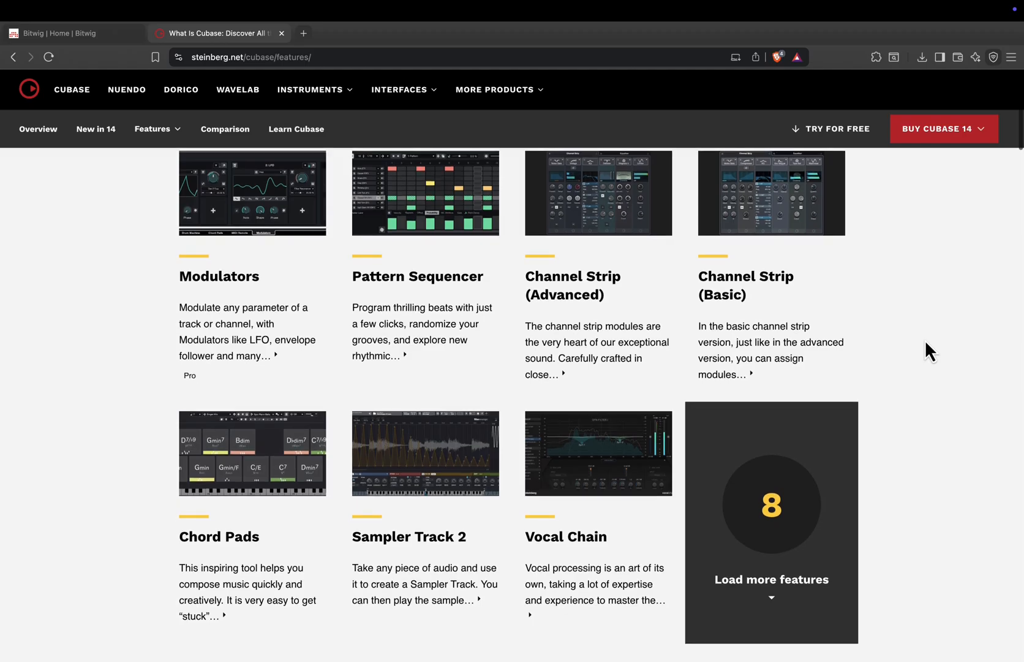
{"action": "scroll", "scroll_direction": "down", "scroll_amount": 3}
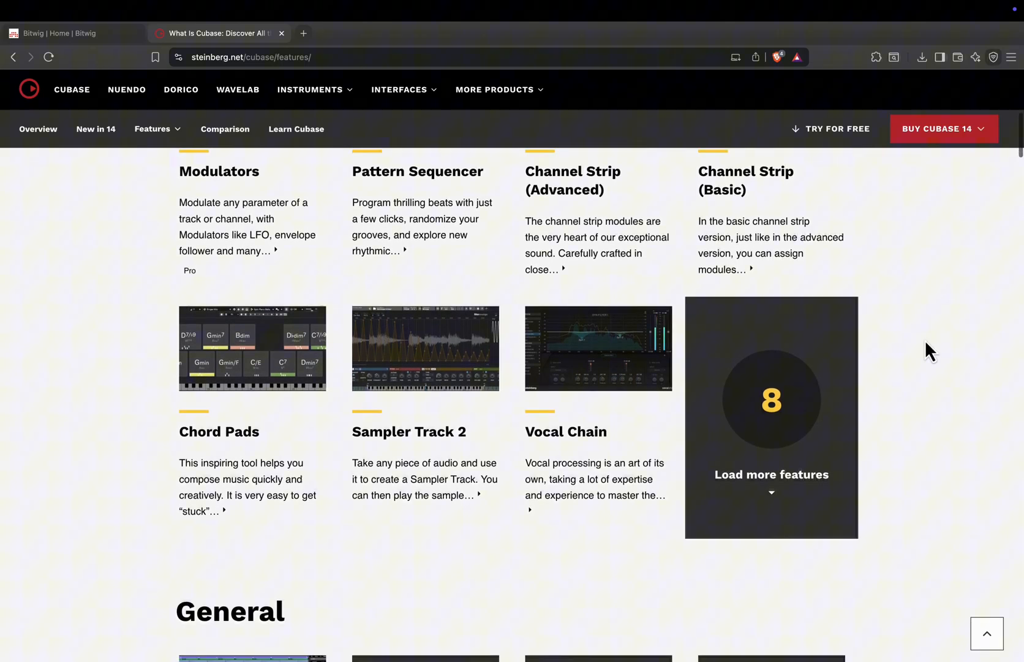
{"action": "scroll", "scroll_direction": "down", "scroll_amount": 3}
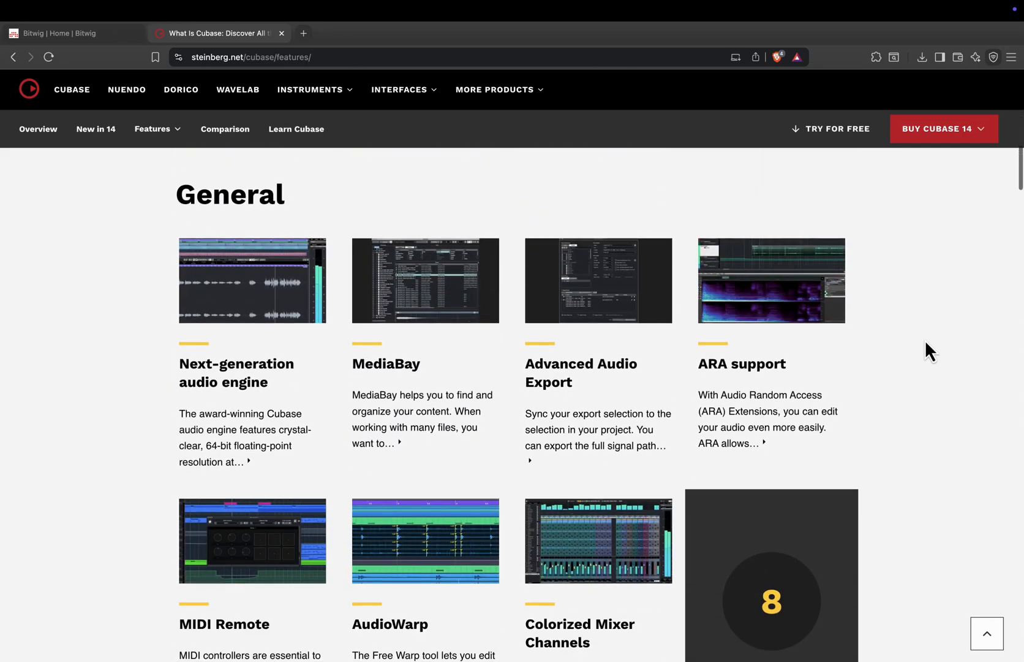
{"action": "scroll", "scroll_direction": "down", "scroll_amount": 3}
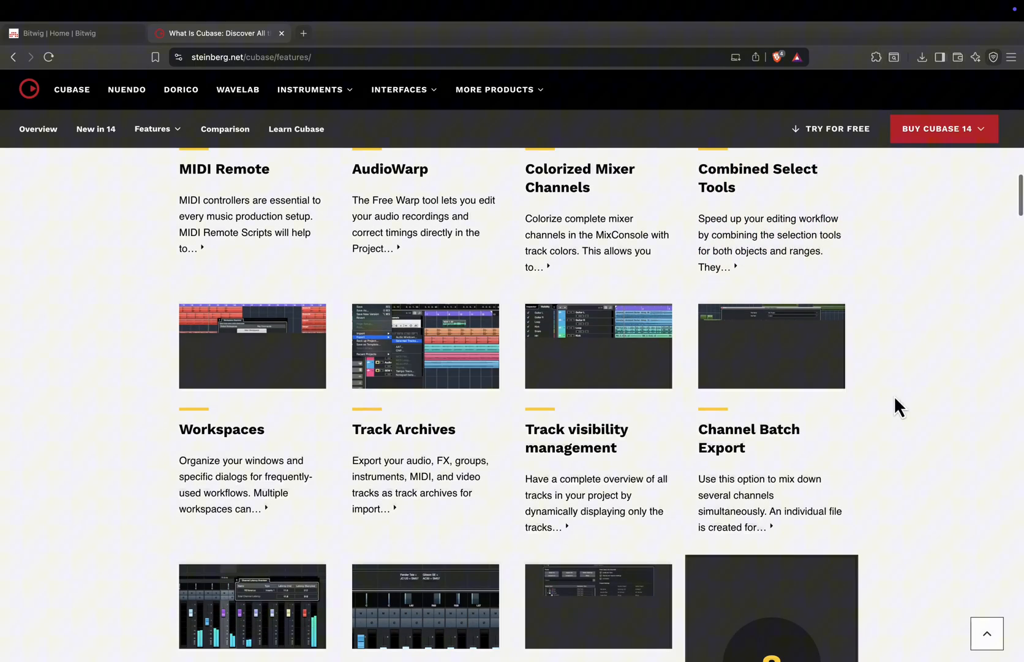
{"action": "scroll", "scroll_direction": "down", "scroll_amount": 3}
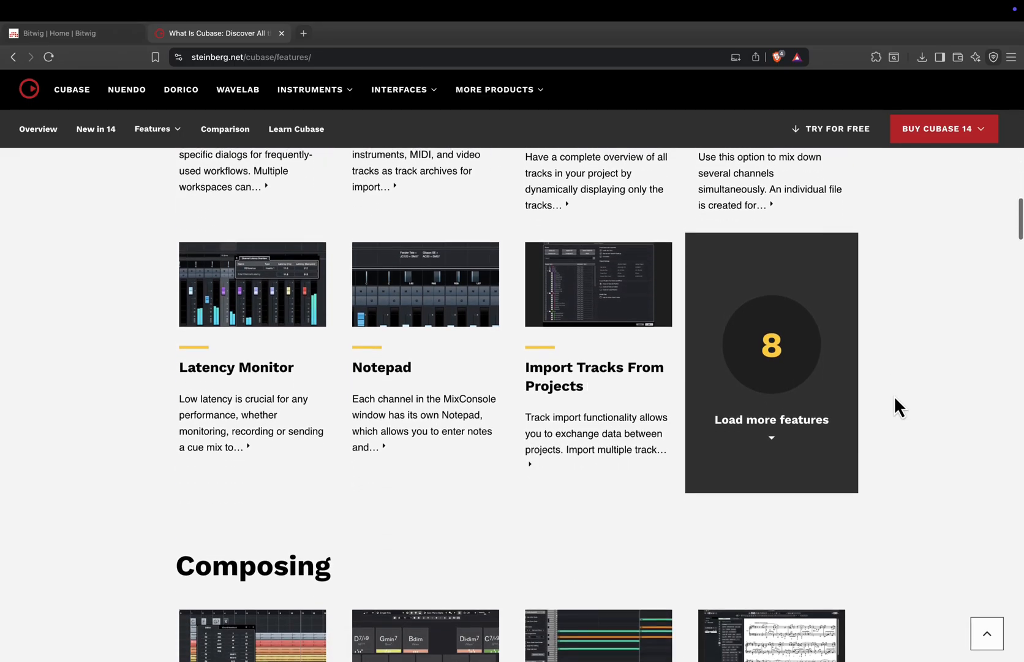
{"action": "left_click", "coordinate": [772, 419]}
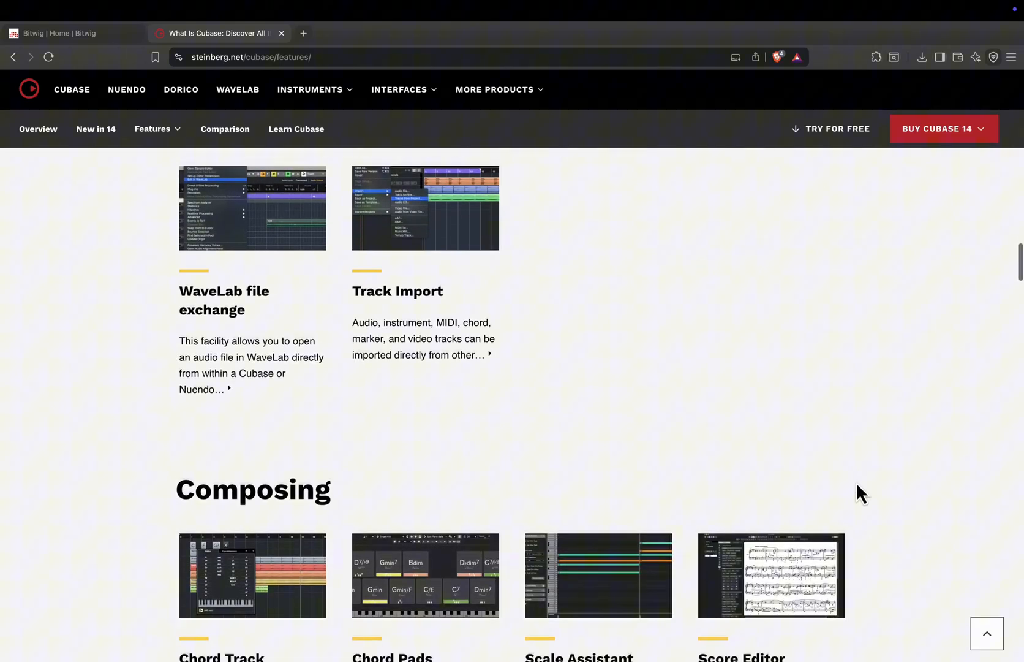
- Load the four remaining recording features and continue down to the Audio Editing section
{"action": "scroll", "scroll_direction": "down", "scroll_amount": 3}
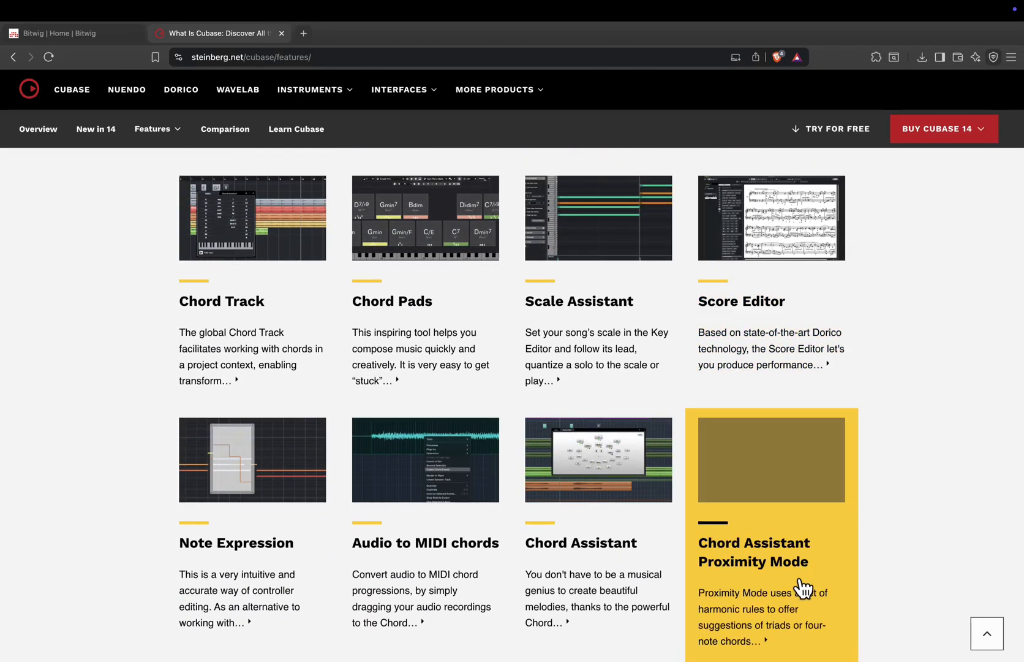
{"action": "scroll", "scroll_direction": "down", "scroll_amount": 3}
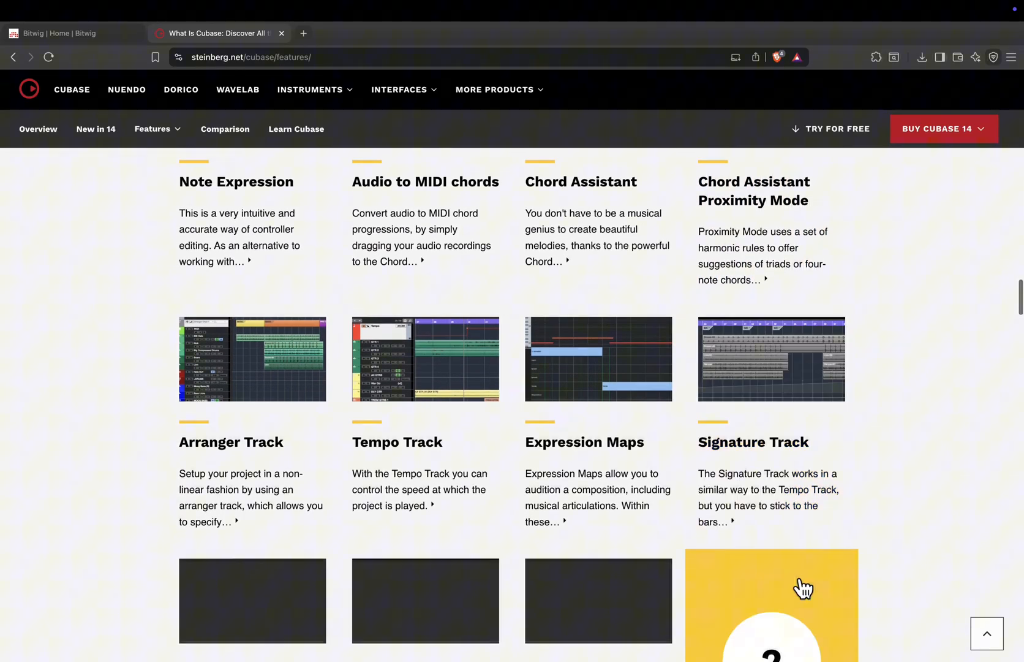
{"action": "scroll", "scroll_direction": "down", "scroll_amount": 3}
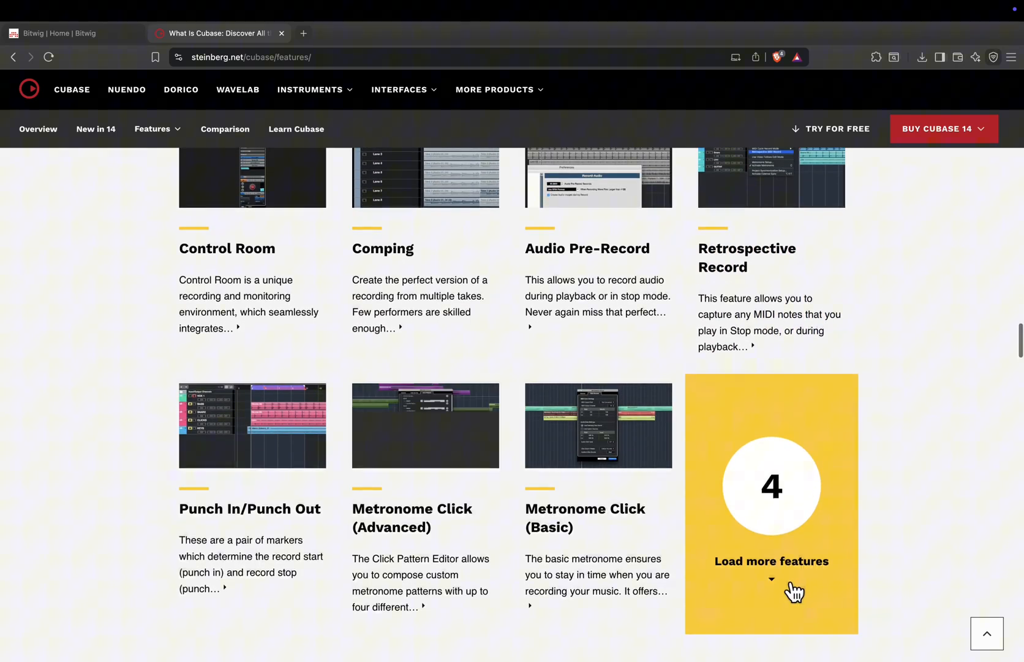
{"action": "left_click", "coordinate": [772, 561]}
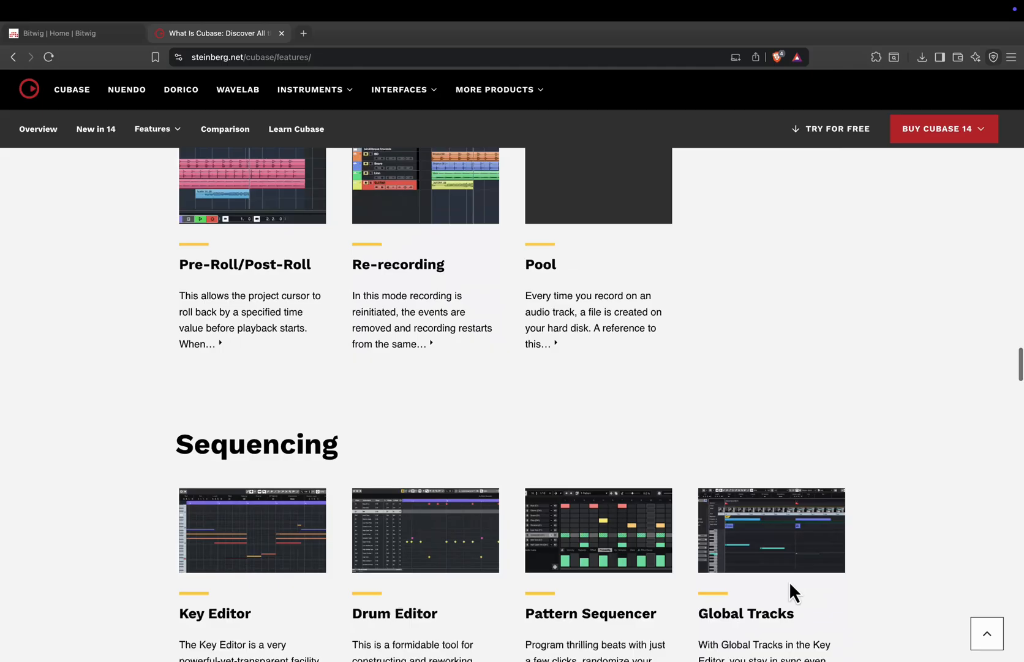
{"action": "scroll", "scroll_direction": "down", "scroll_amount": 3}
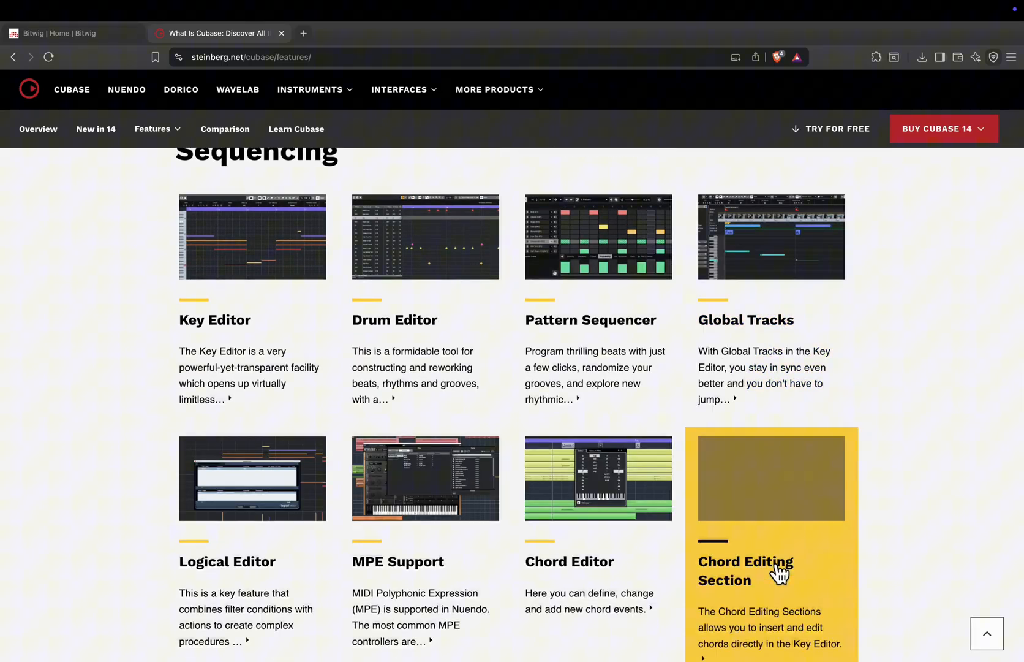
{"action": "scroll", "scroll_direction": "down", "scroll_amount": 3}
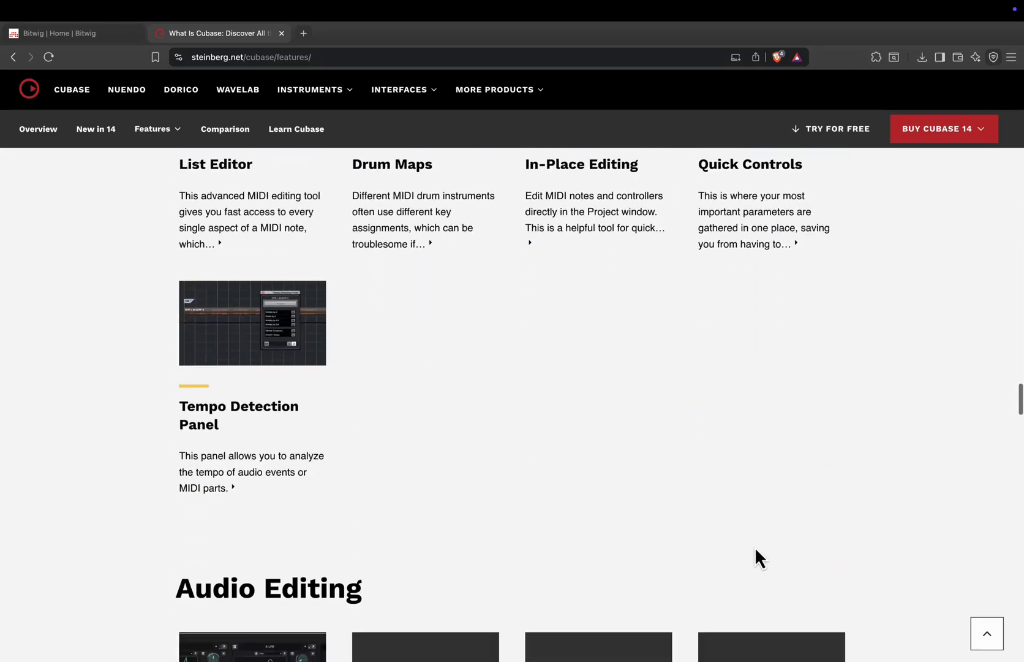
{"action": "scroll", "scroll_direction": "down", "scroll_amount": 3}
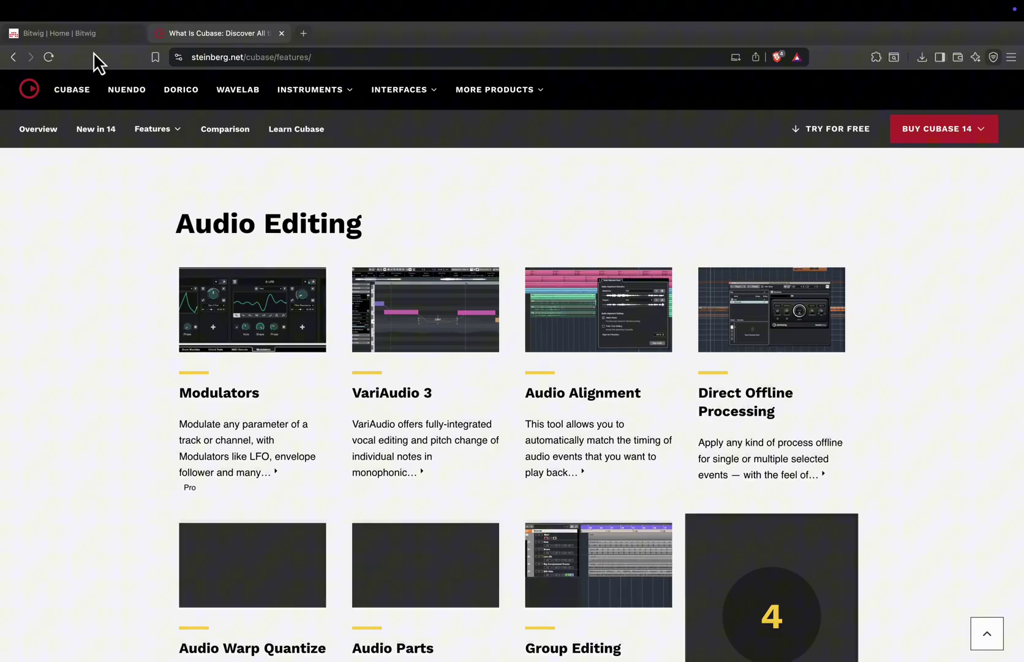
- Return to the Bitwig home page and scroll to its Bitwig Studio section with Try and Buy buttons
{"action": "left_click", "coordinate": [67, 32]}
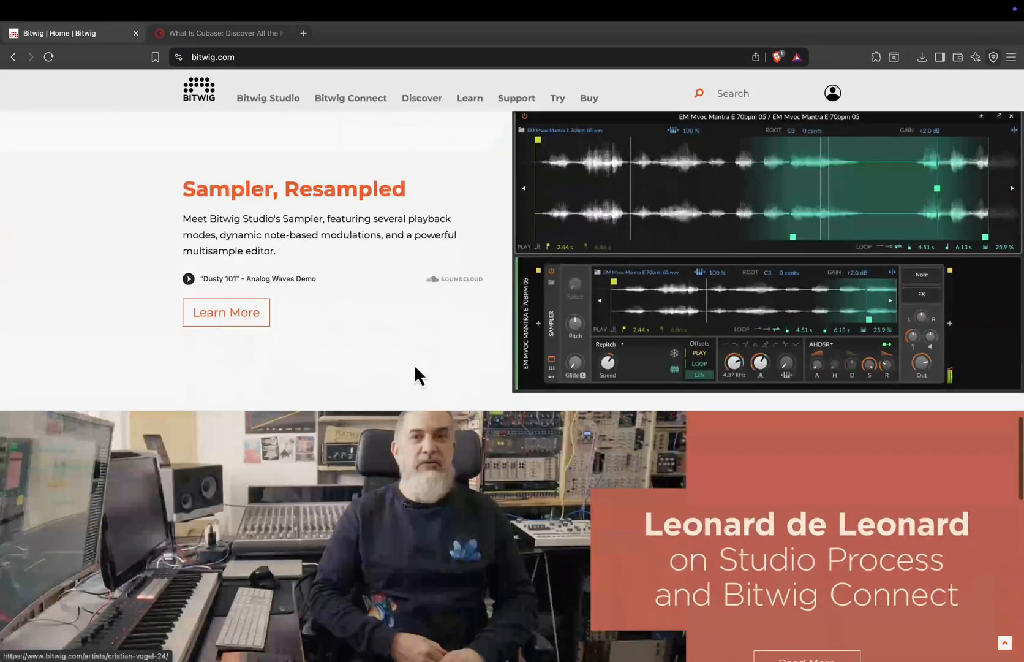
{"action": "scroll", "scroll_direction": "down", "scroll_amount": 3}
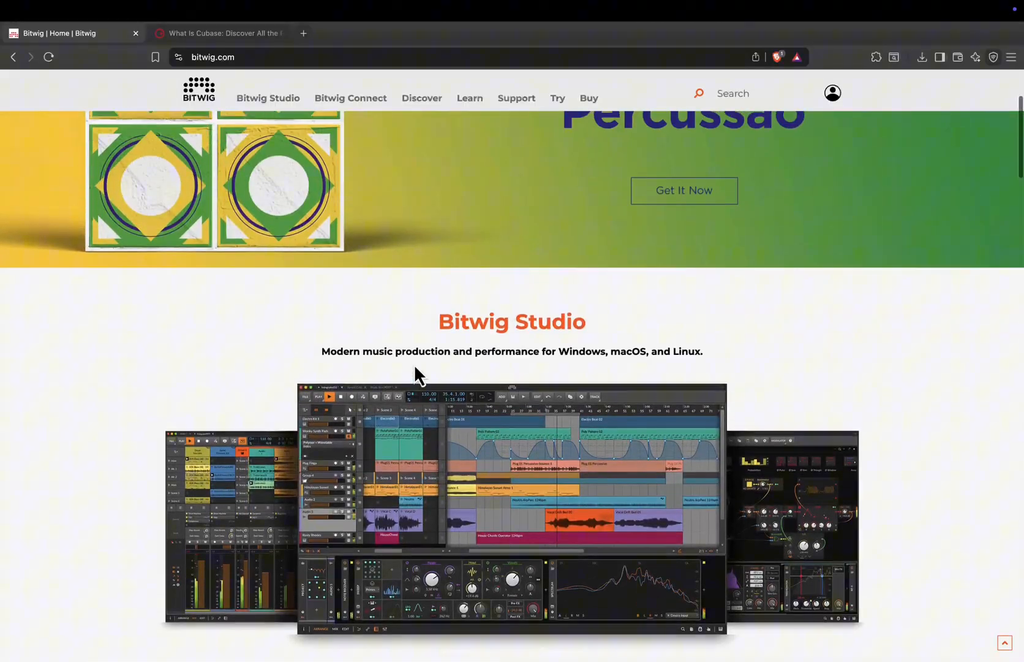
{"action": "scroll", "scroll_direction": "down", "scroll_amount": 3}
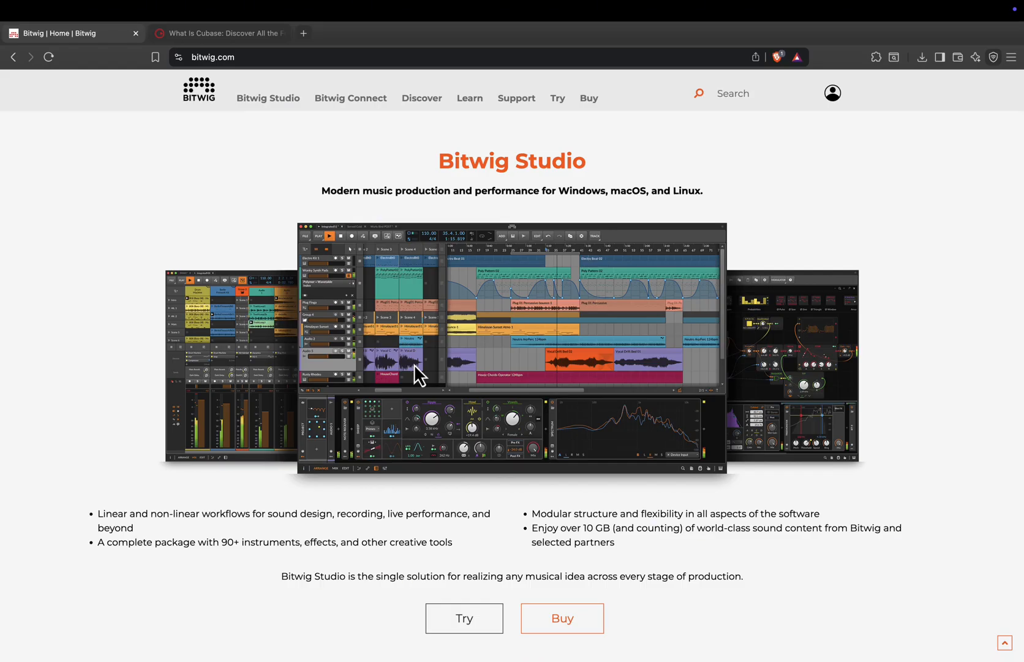
- Skim Cubase's Instruments, Content and Effects sections, go back to the main Cubase page, then return to Bitwig
{"action": "left_click", "coordinate": [220, 33]}
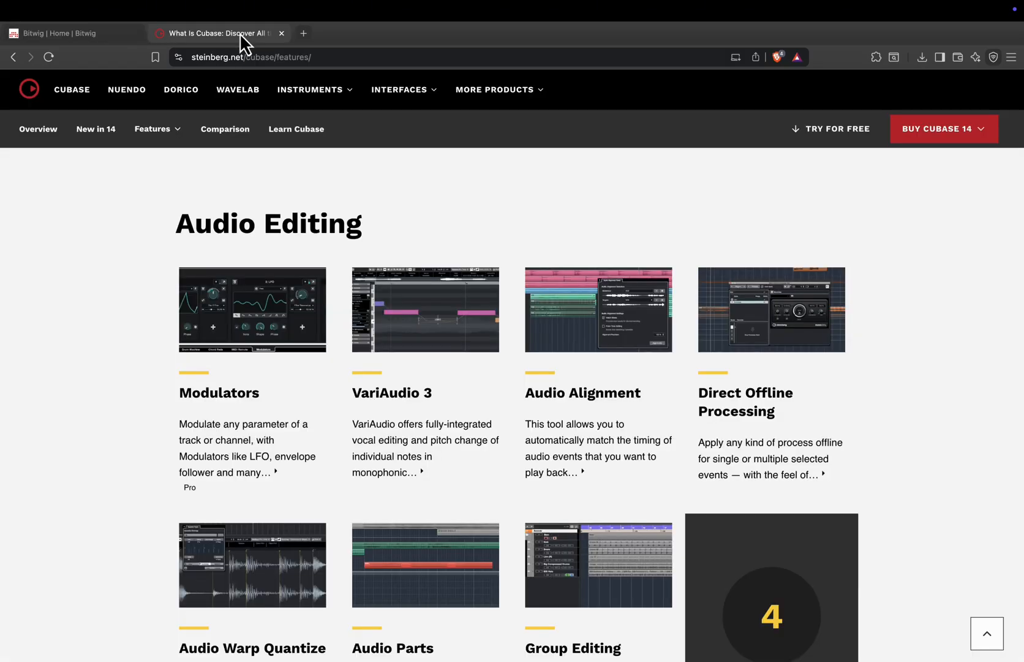
{"action": "scroll", "scroll_direction": "down", "scroll_amount": 3}
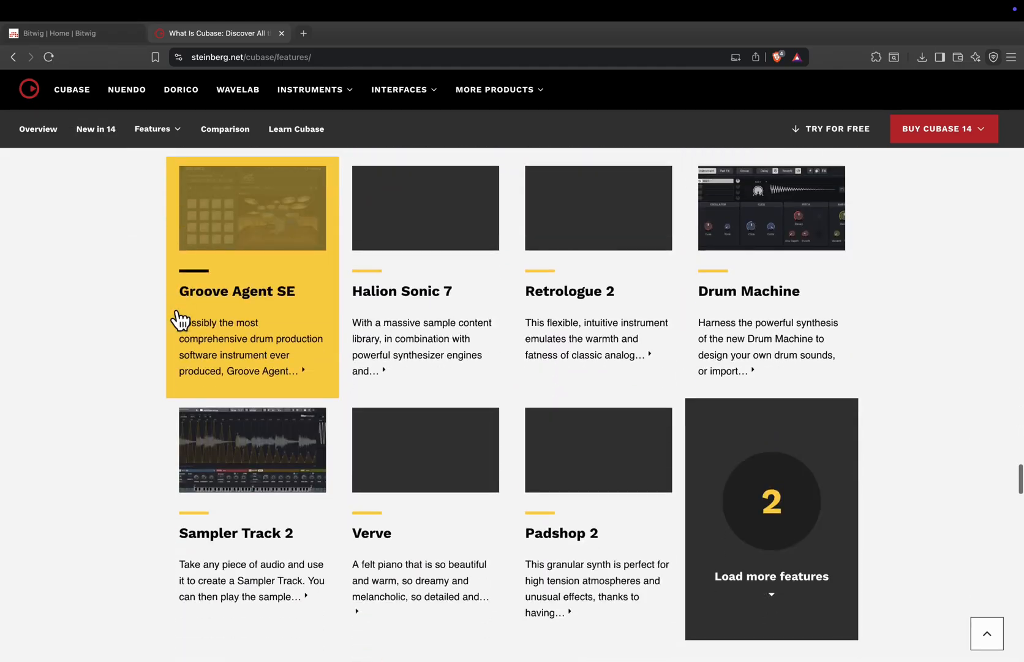
{"action": "scroll", "scroll_direction": "down", "scroll_amount": 3}
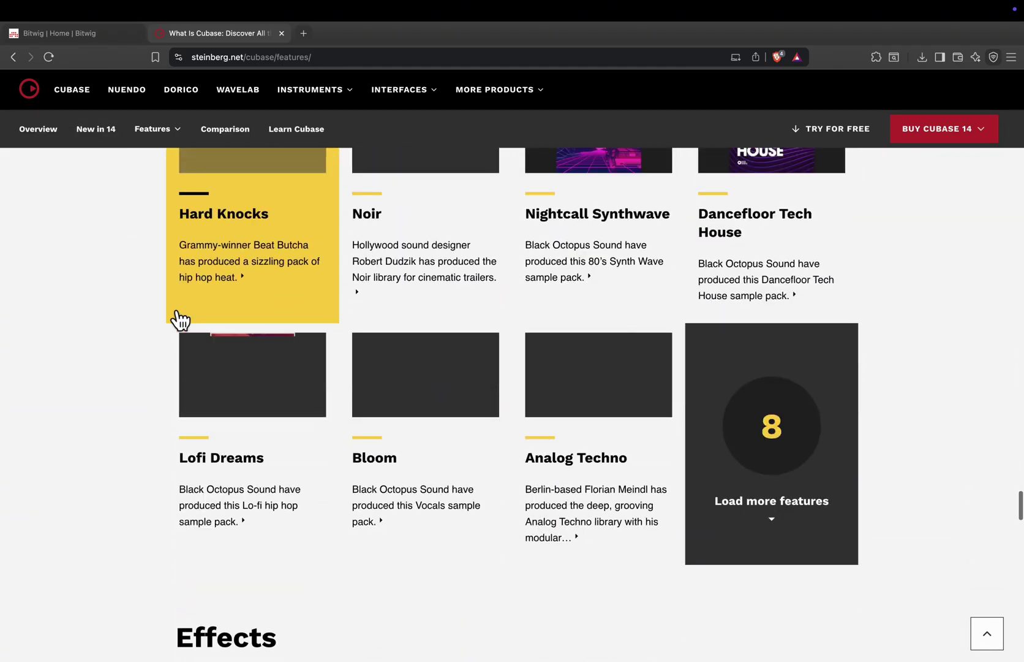
{"action": "scroll", "scroll_direction": "down", "scroll_amount": 3}
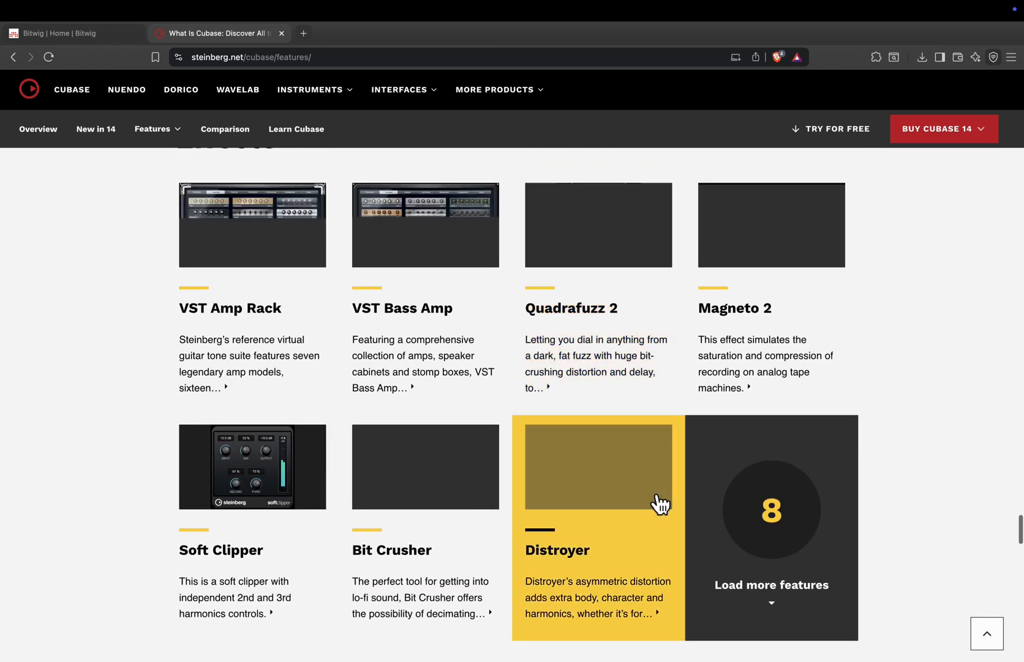
{"action": "left_click", "coordinate": [11, 56]}
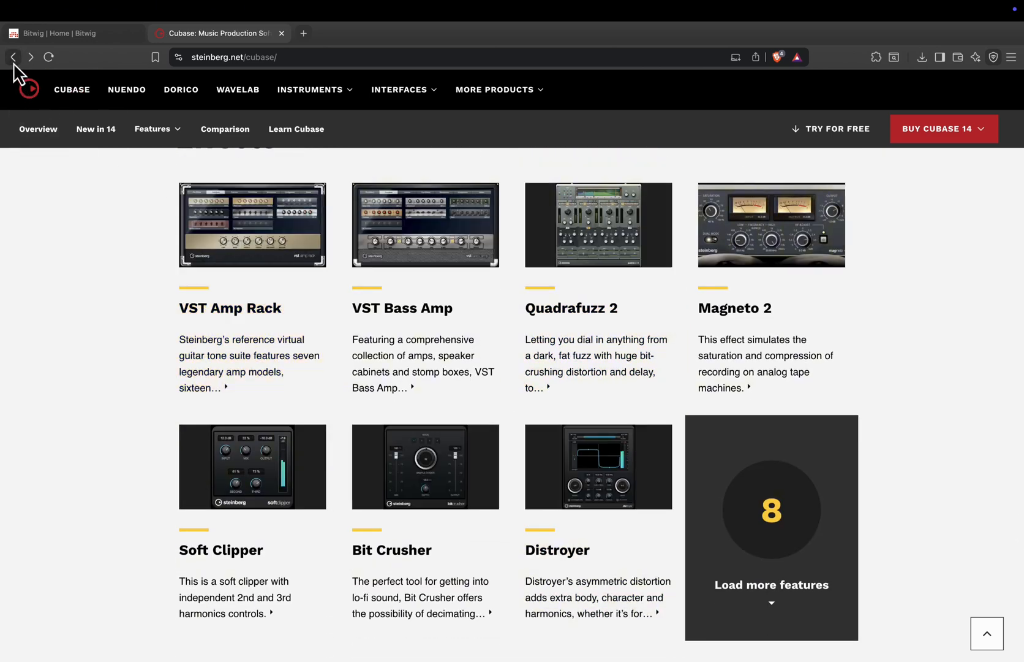
{"action": "left_click", "coordinate": [62, 32]}
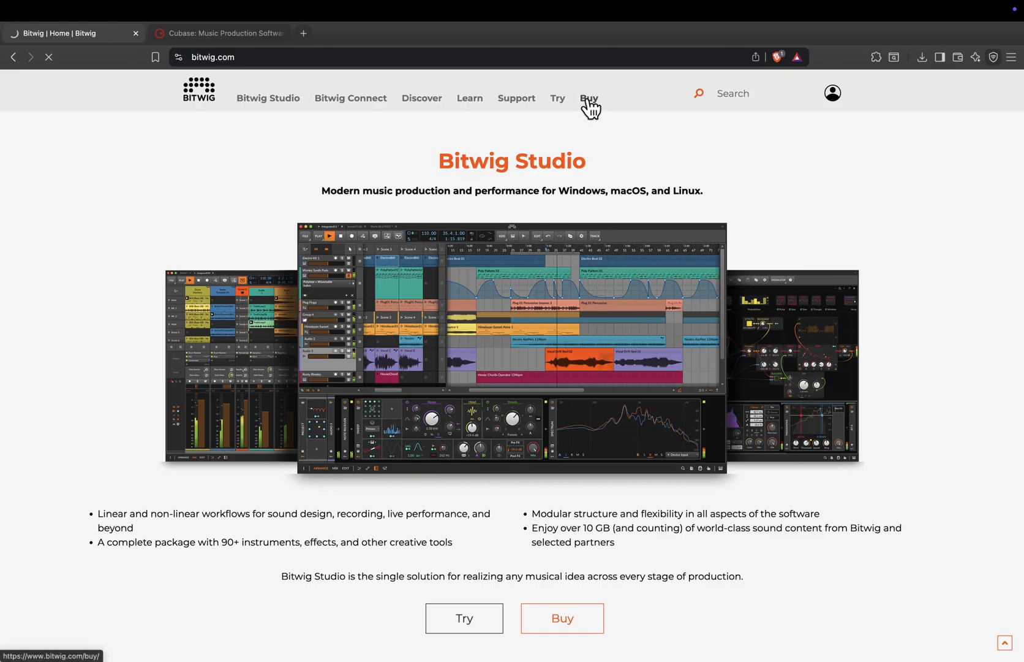
- Show the Bitwig buy page with Essentials 99, Producer 199 and full 399 euro editions, highlighting the 399 price
{"action": "left_click", "coordinate": [590, 97]}
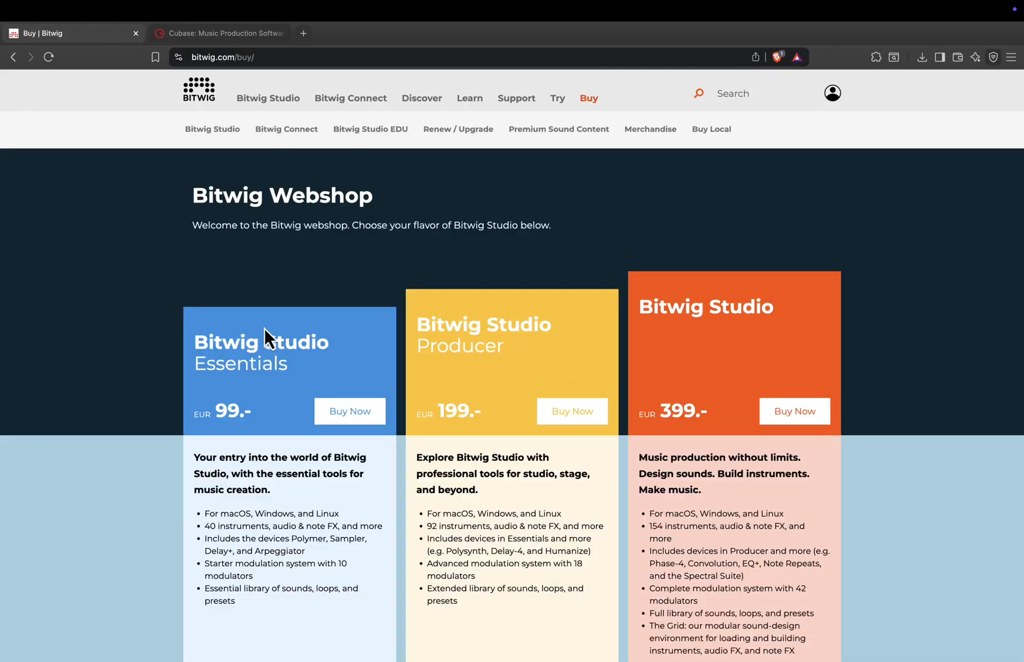
{"action": "mouse_move", "coordinate": [301, 390]}
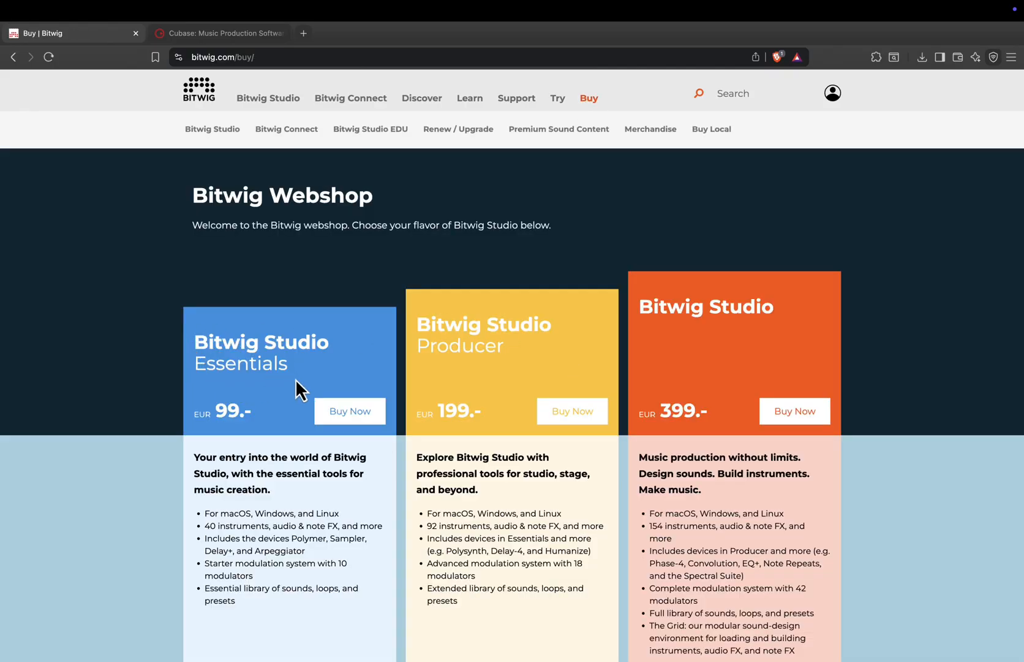
{"action": "scroll", "scroll_direction": "down", "scroll_amount": 3}
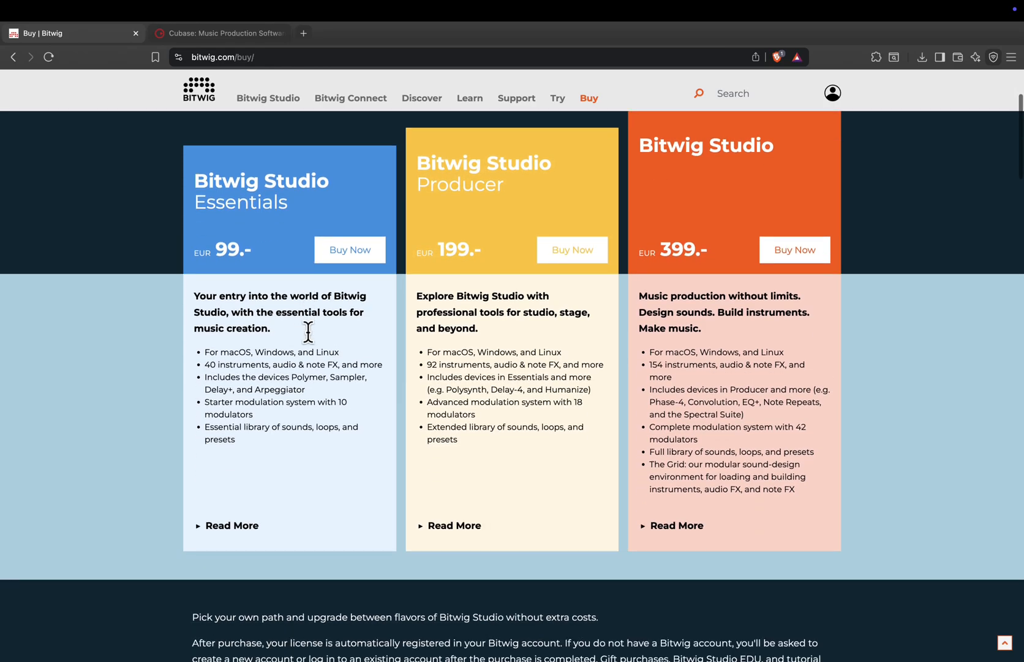
{"action": "mouse_move", "coordinate": [550, 381]}
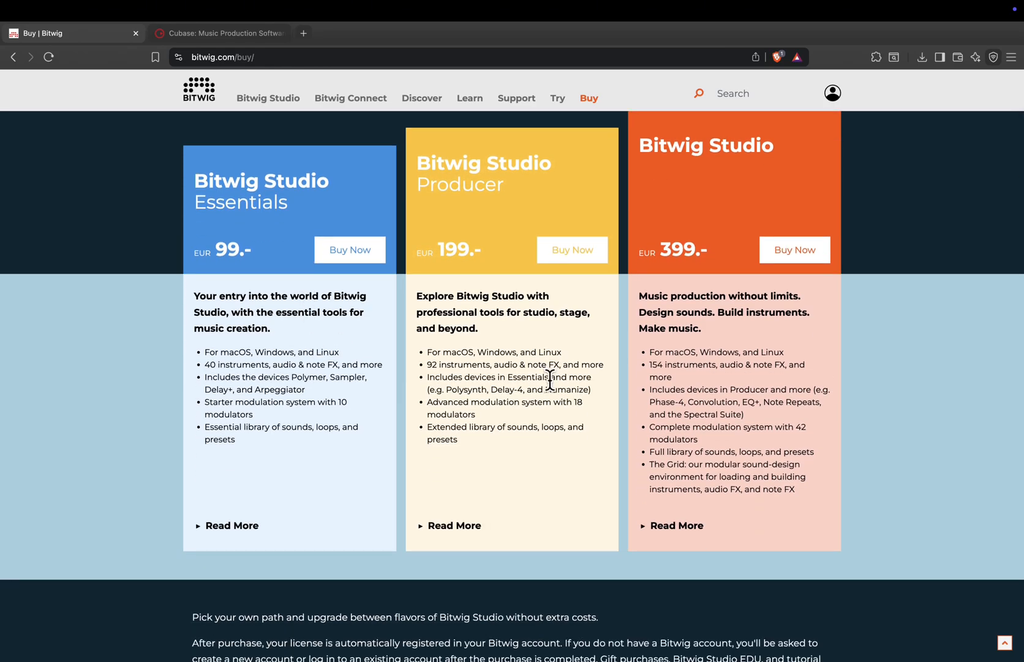
{"action": "mouse_move", "coordinate": [263, 350]}
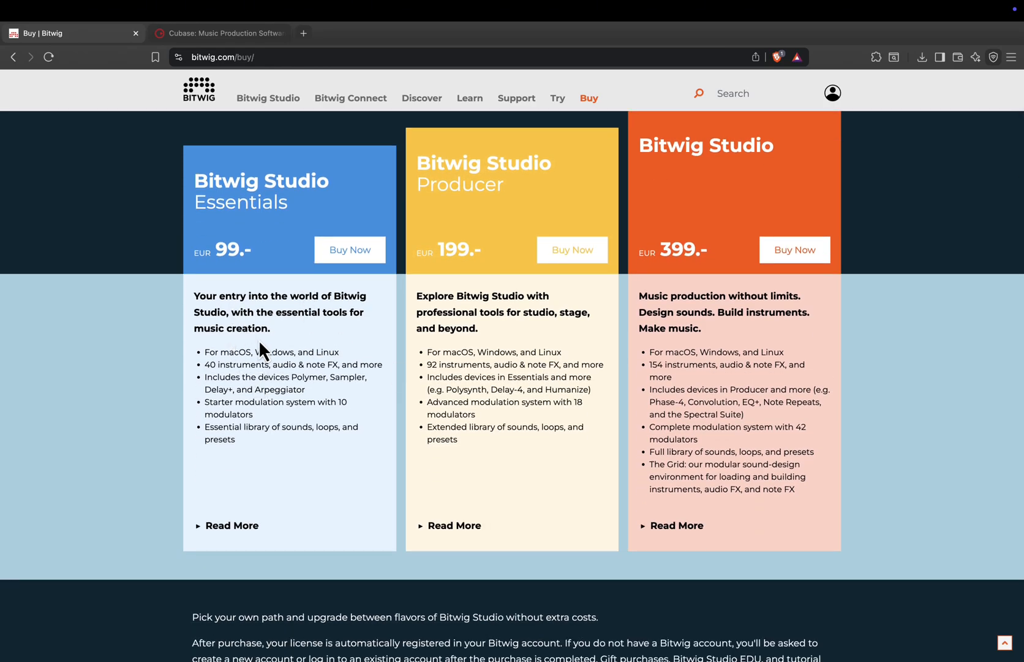
{"action": "mouse_move", "coordinate": [544, 229]}
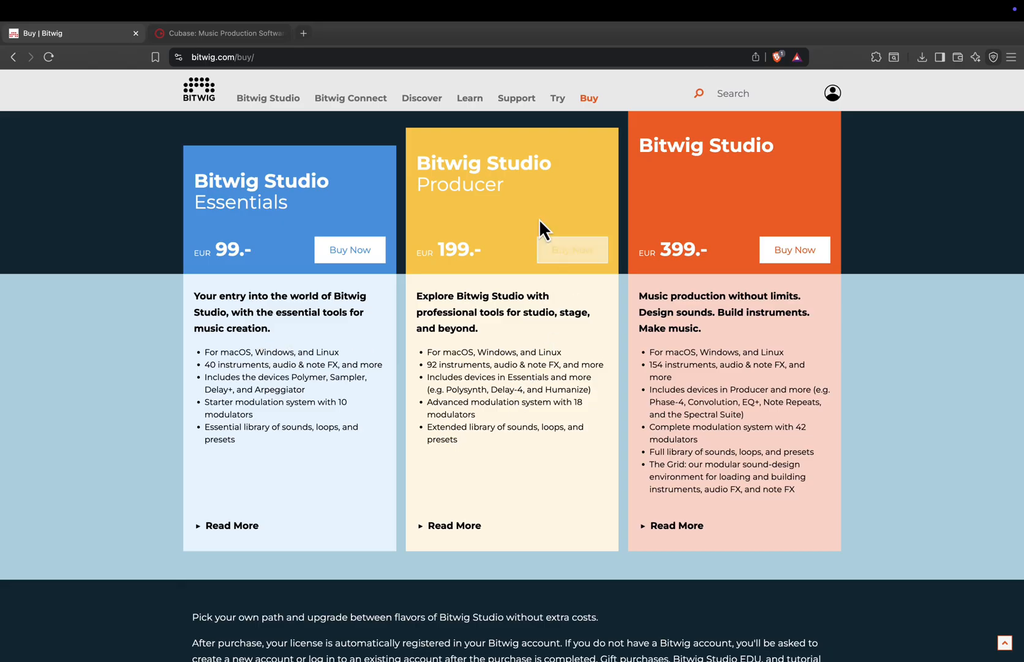
{"action": "mouse_move", "coordinate": [487, 456]}
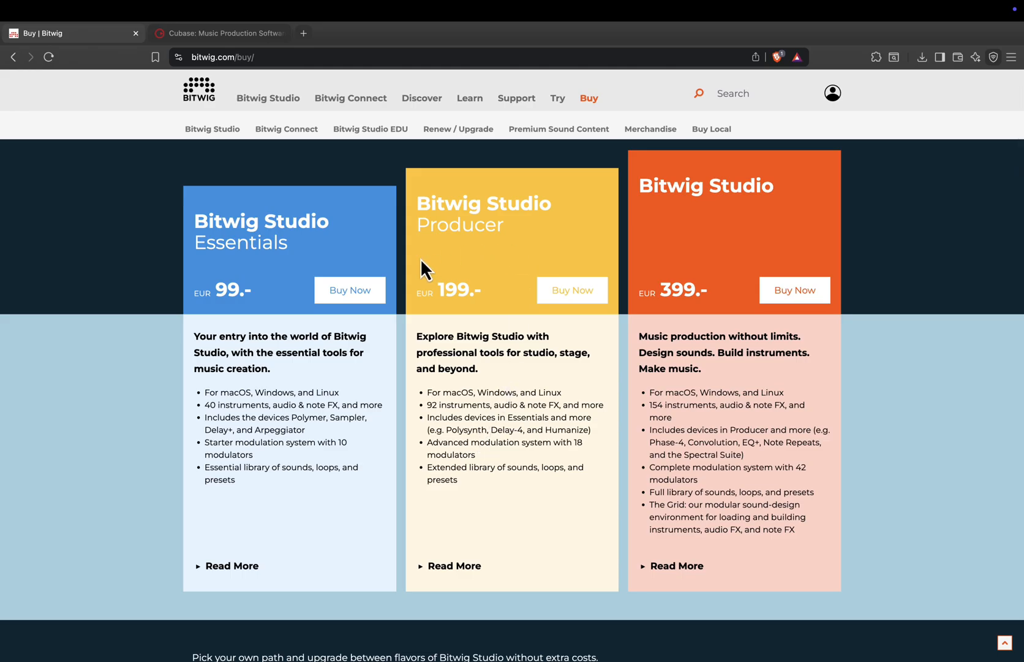
{"action": "mouse_move", "coordinate": [484, 317]}
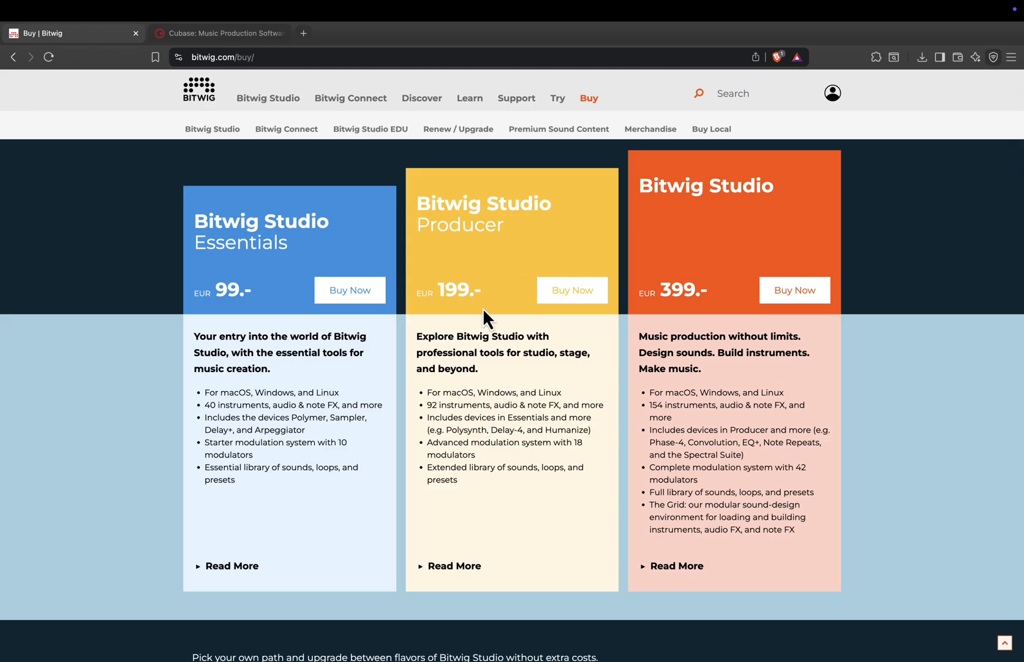
{"action": "mouse_move", "coordinate": [504, 299]}
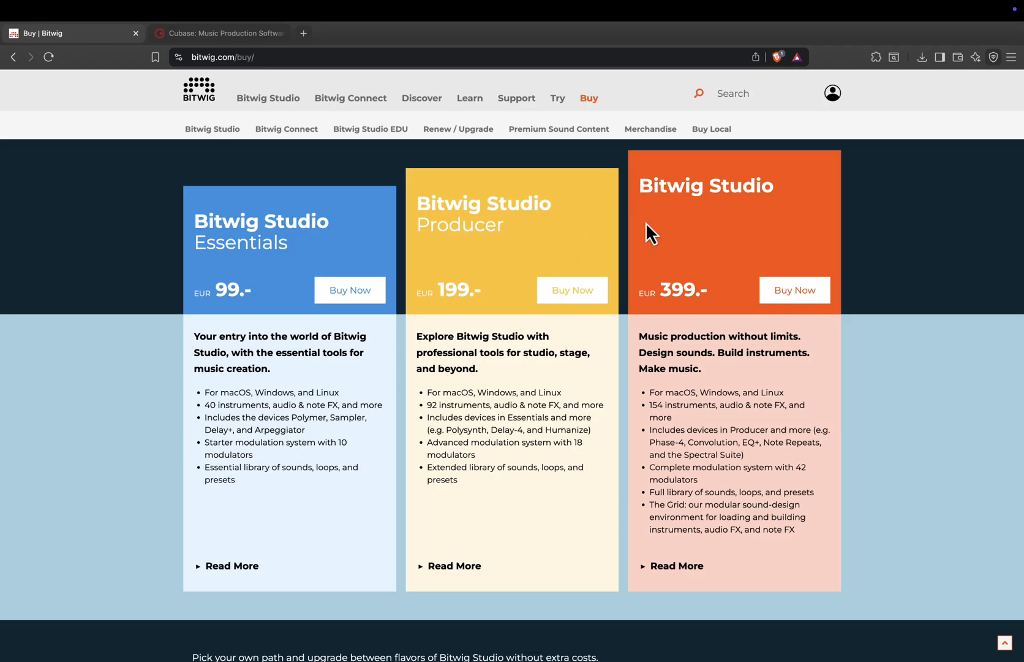
{"action": "double_click", "coordinate": [681, 290]}
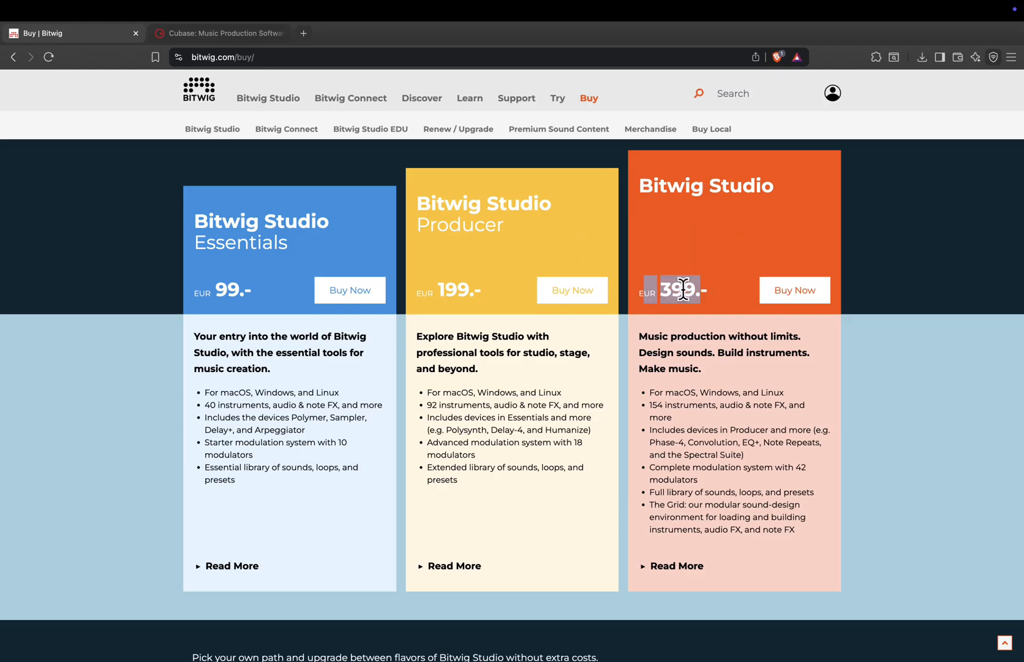
{"action": "mouse_move", "coordinate": [695, 477]}
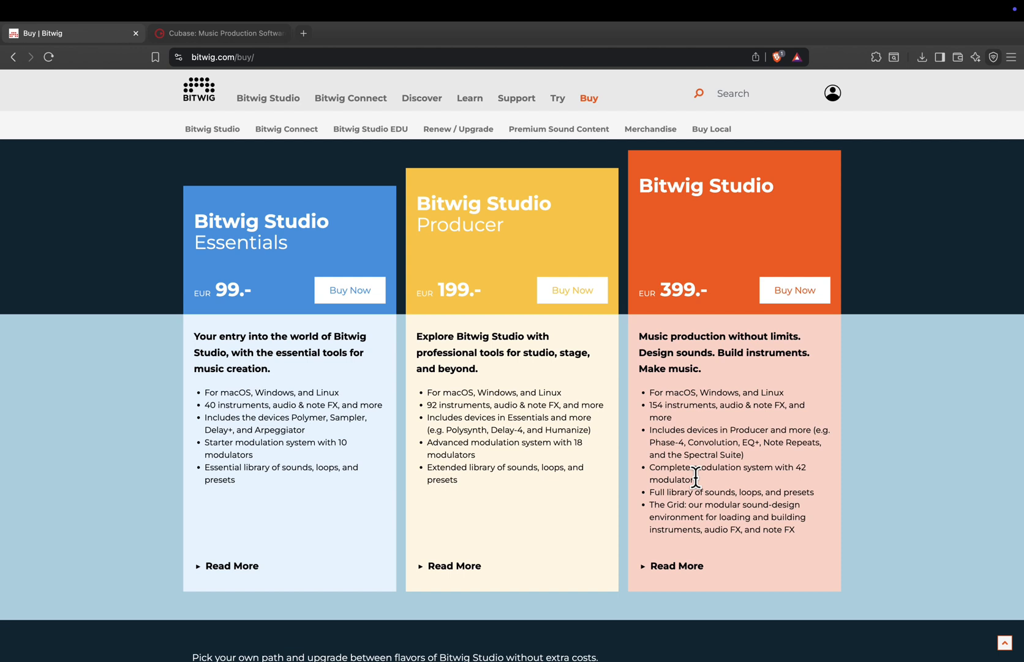
{"action": "mouse_move", "coordinate": [586, 398]}
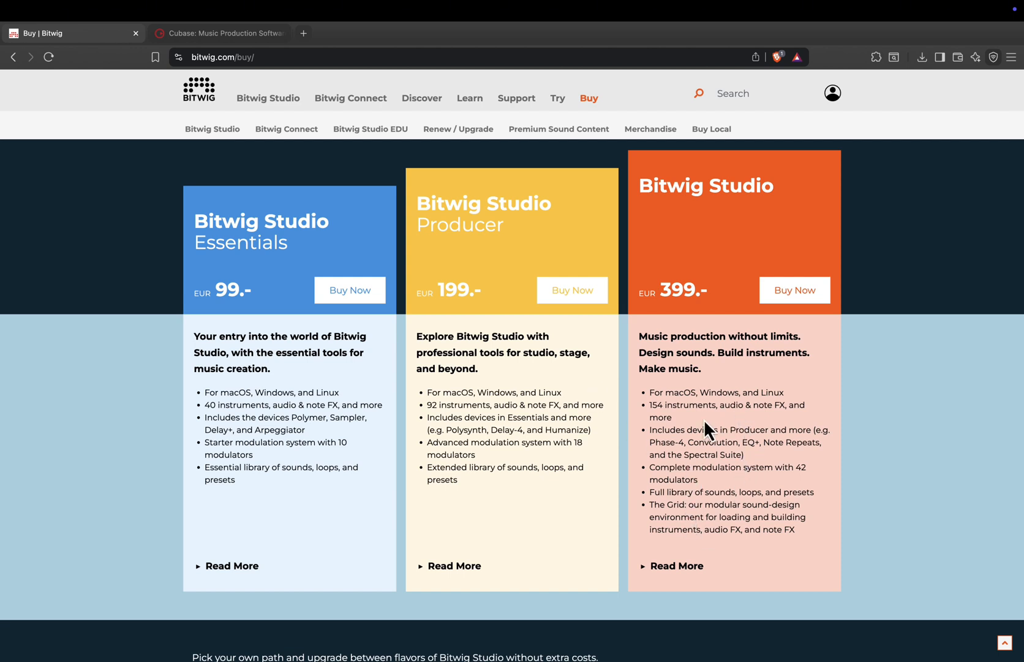
{"action": "mouse_move", "coordinate": [741, 491]}
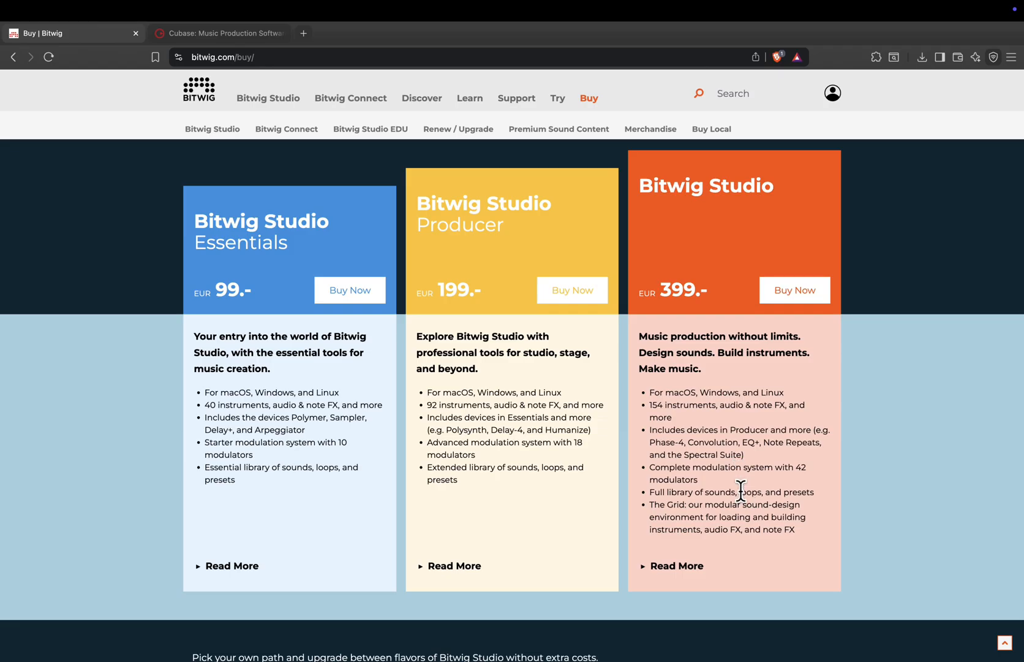
{"action": "mouse_move", "coordinate": [349, 227]}
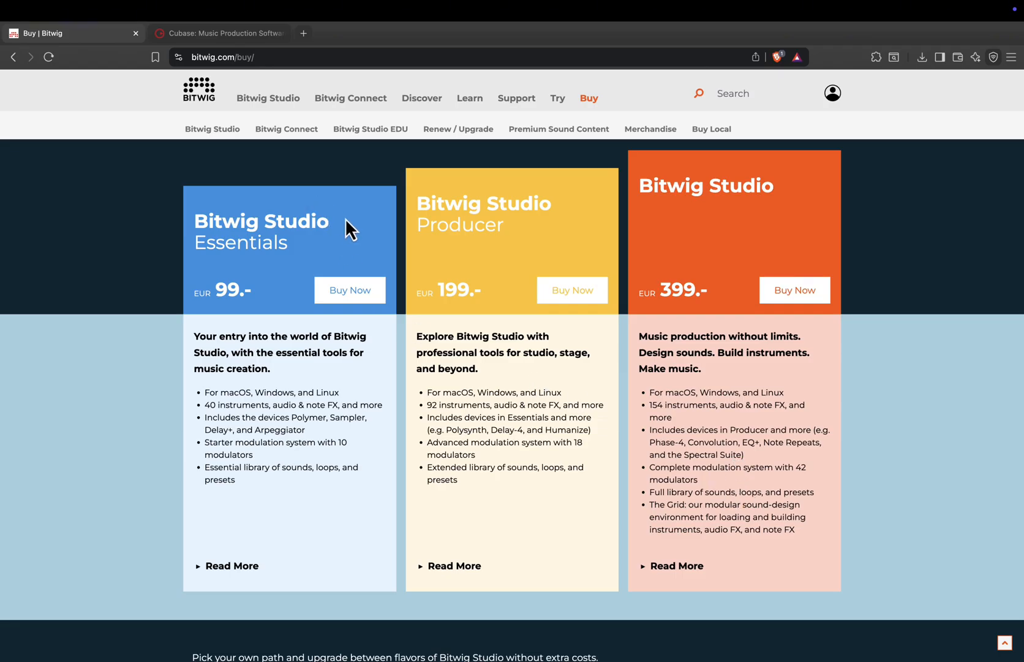
{"action": "mouse_move", "coordinate": [605, 269]}
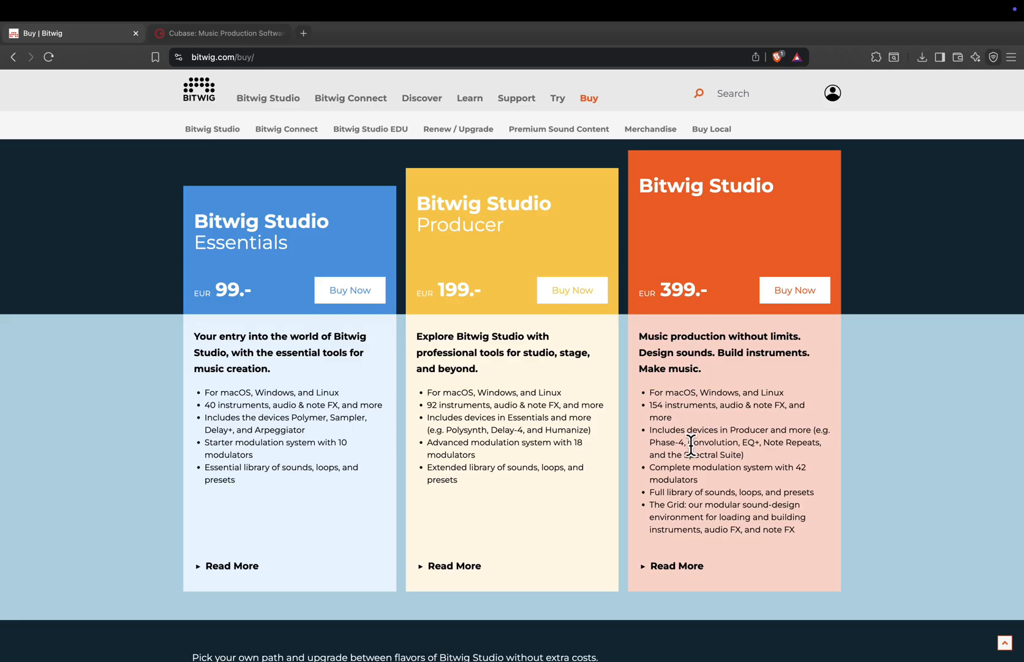
{"action": "mouse_move", "coordinate": [289, 151]}
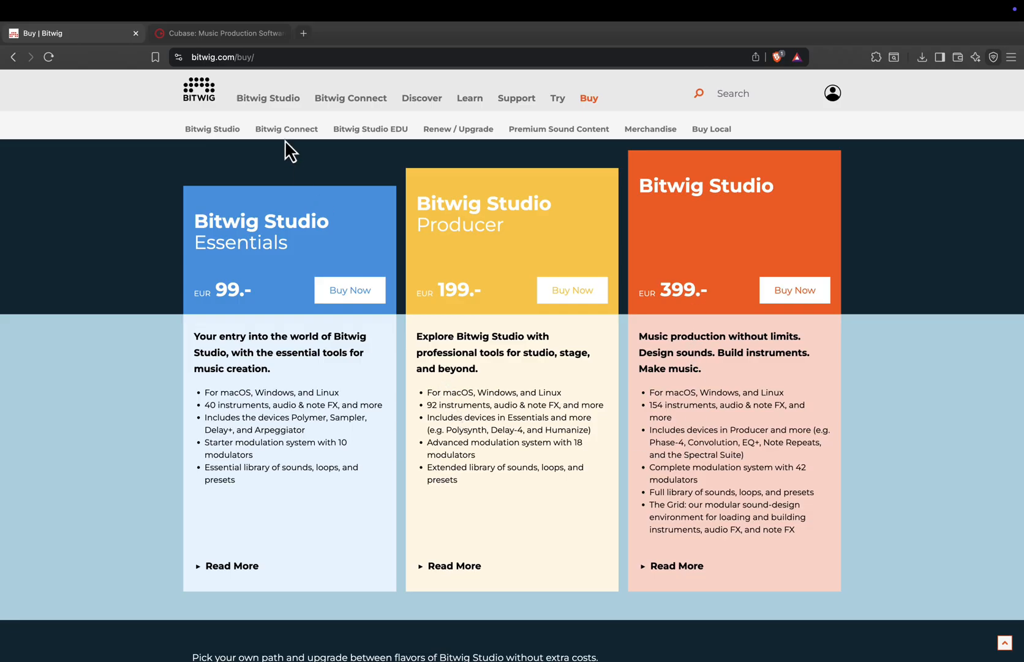
{"action": "left_click", "coordinate": [221, 33]}
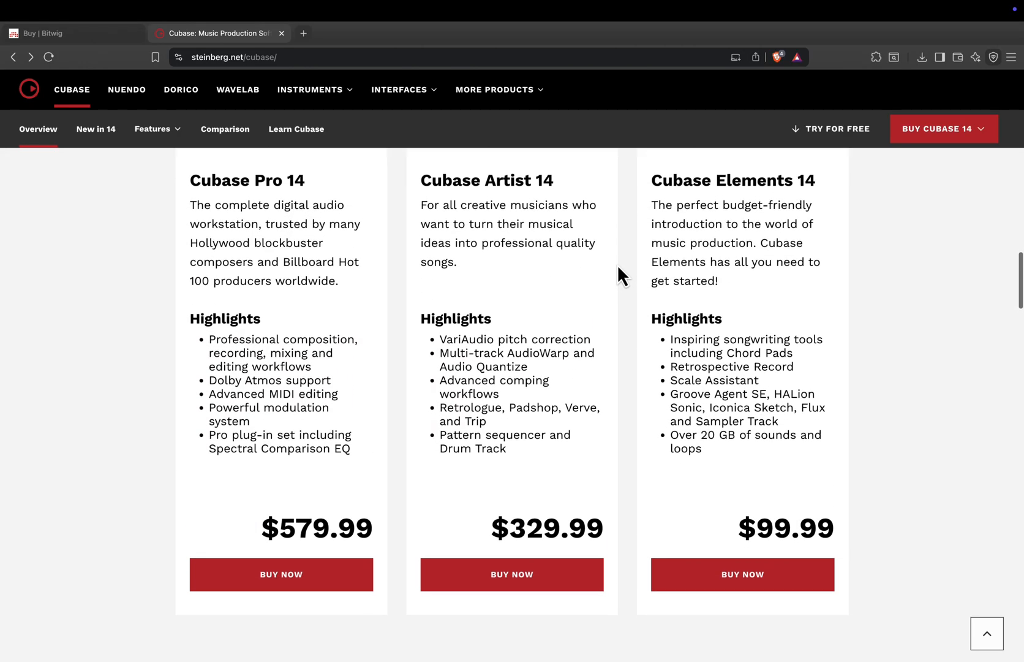
{"action": "mouse_move", "coordinate": [769, 190]}
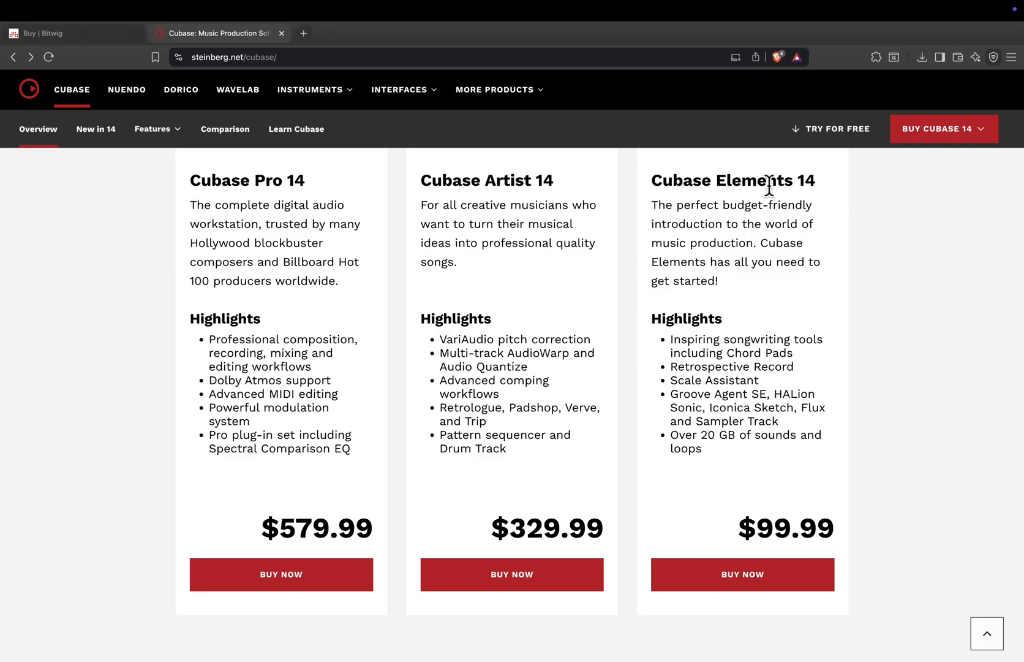
{"action": "mouse_move", "coordinate": [765, 464]}
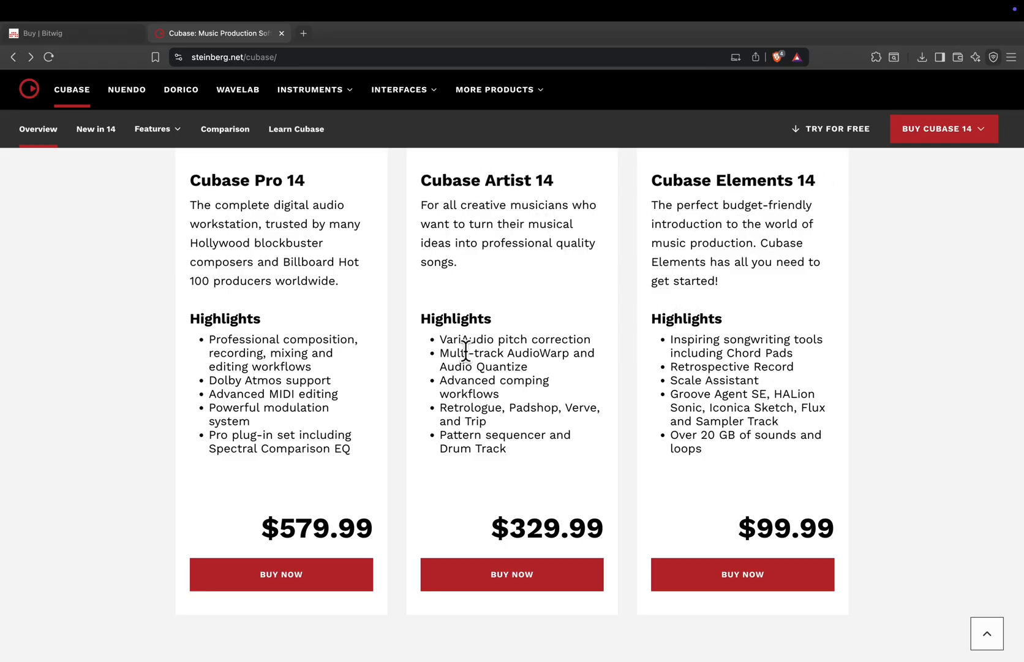
{"action": "mouse_move", "coordinate": [544, 338]}
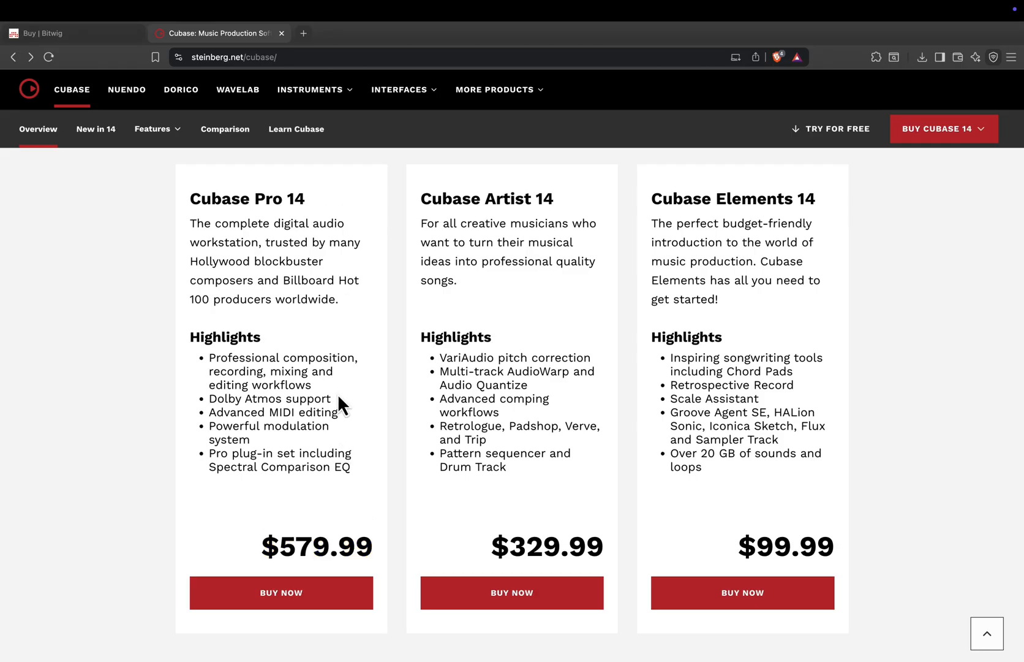
{"action": "mouse_move", "coordinate": [291, 335]}
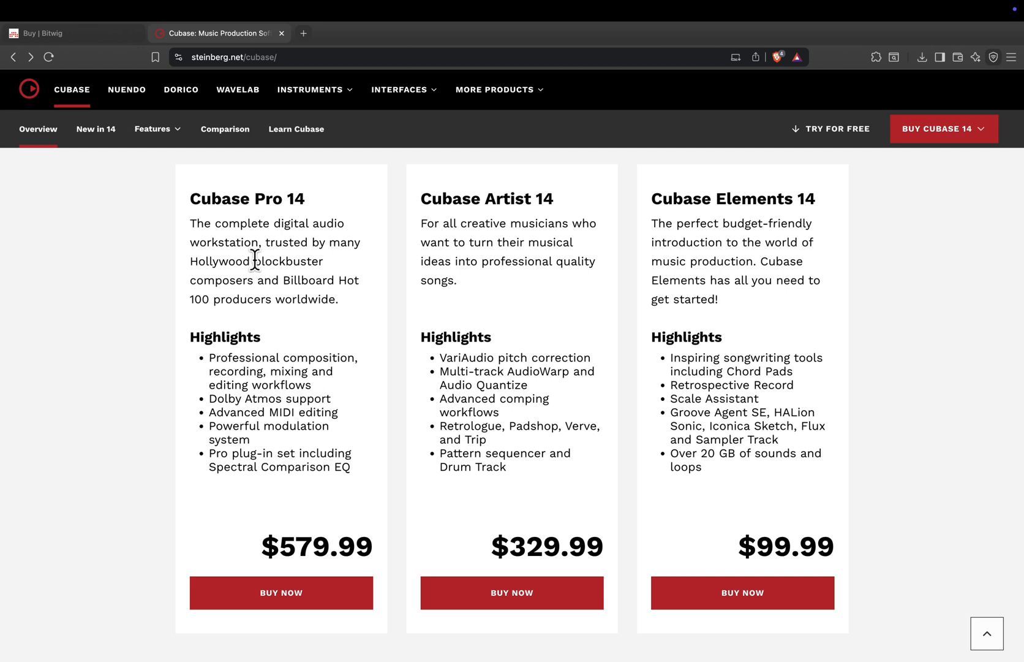
{"action": "mouse_move", "coordinate": [176, 254]}
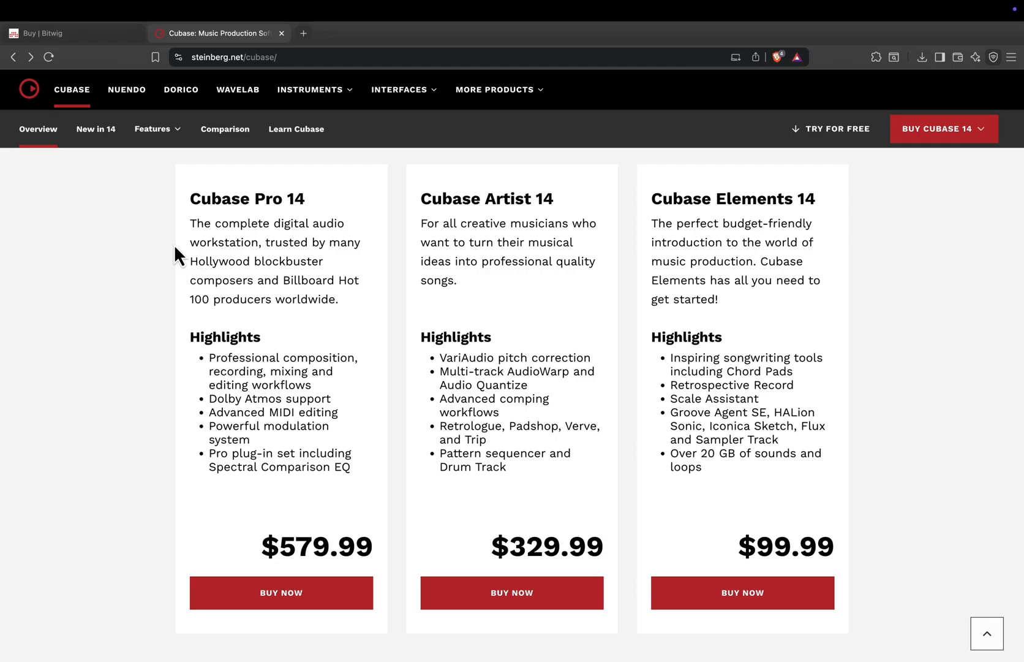
{"action": "mouse_move", "coordinate": [191, 257]}
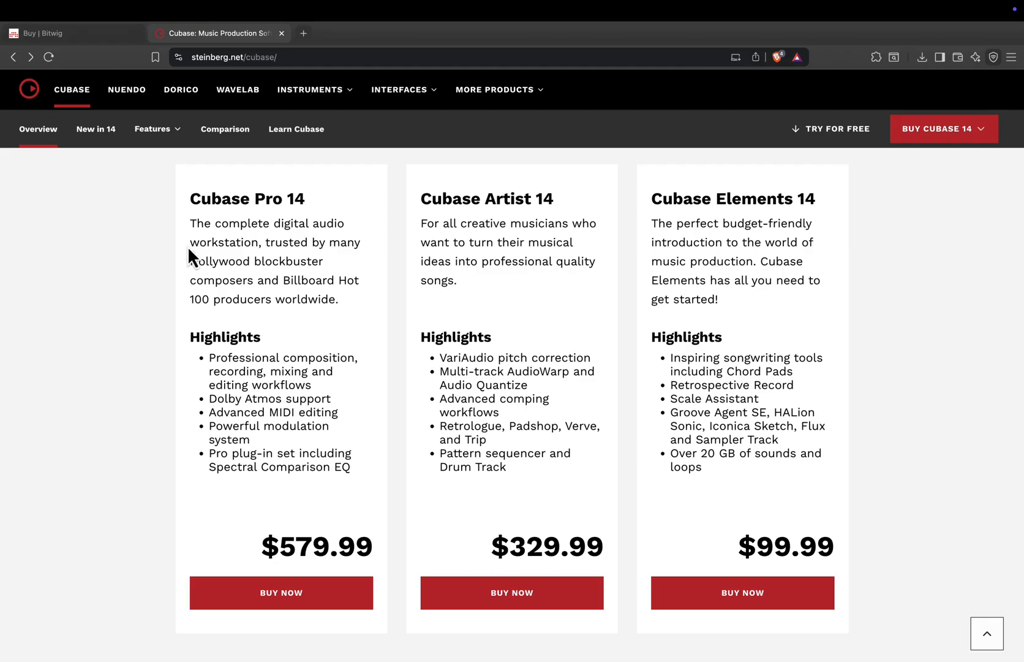
{"action": "left_click", "coordinate": [61, 34]}
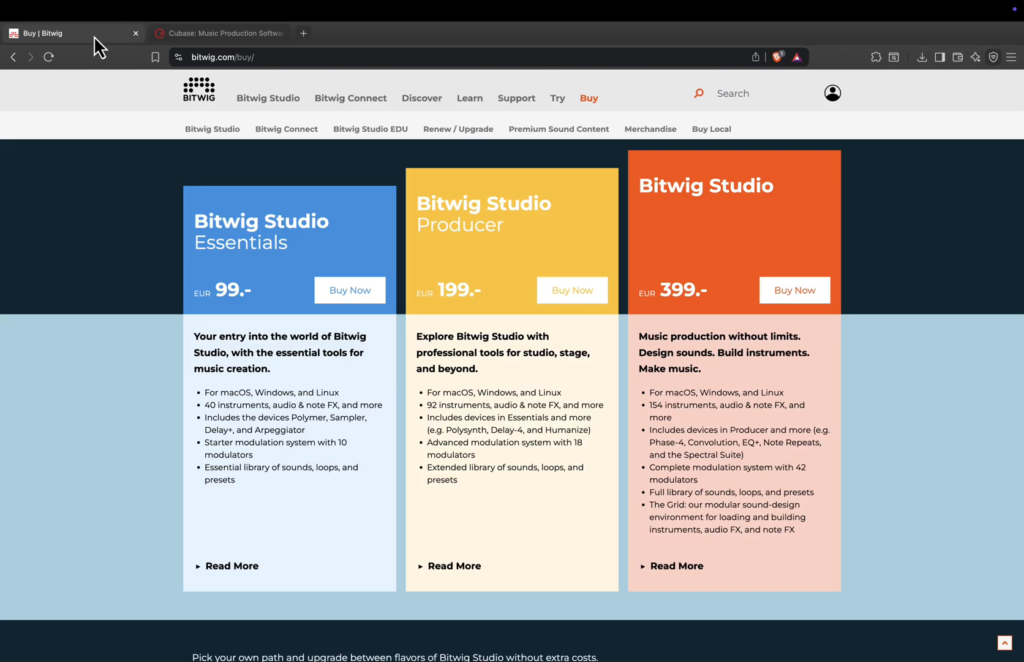
{"action": "mouse_move", "coordinate": [378, 234]}
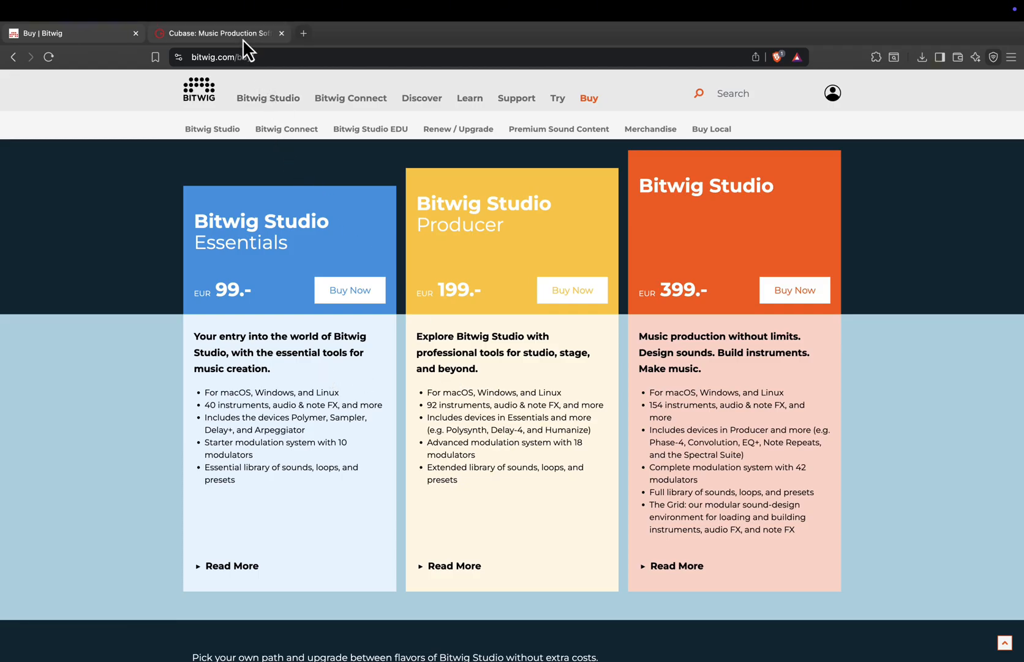
- Return to the Cubase page and settle on the Pro, Artist and Elements 14 edition cards with their prices
{"action": "left_click", "coordinate": [218, 33]}
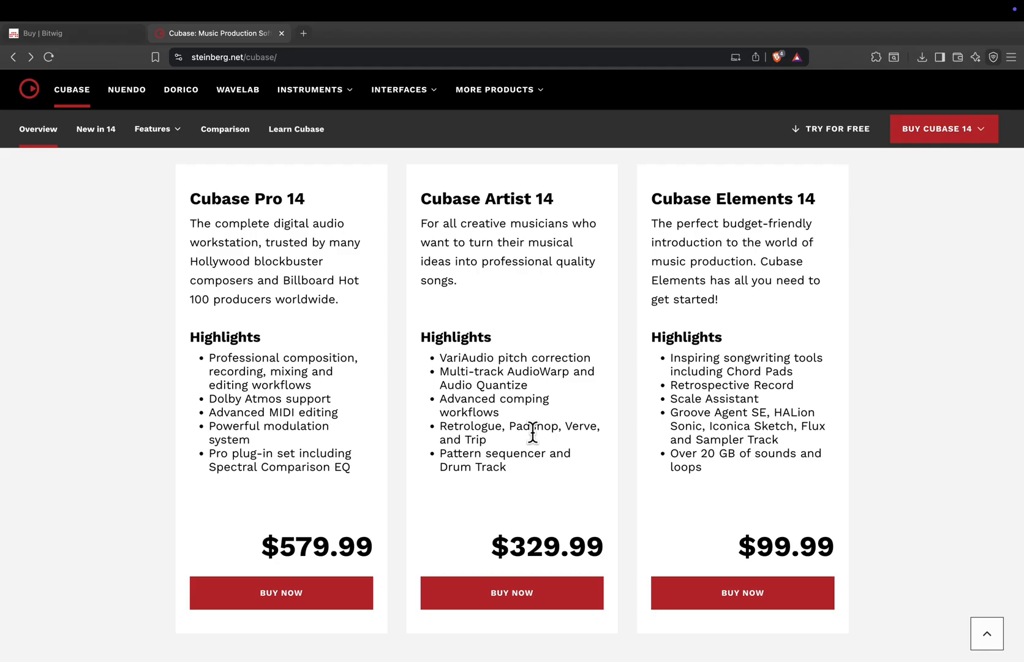
{"action": "scroll", "scroll_direction": "down", "scroll_amount": 3}
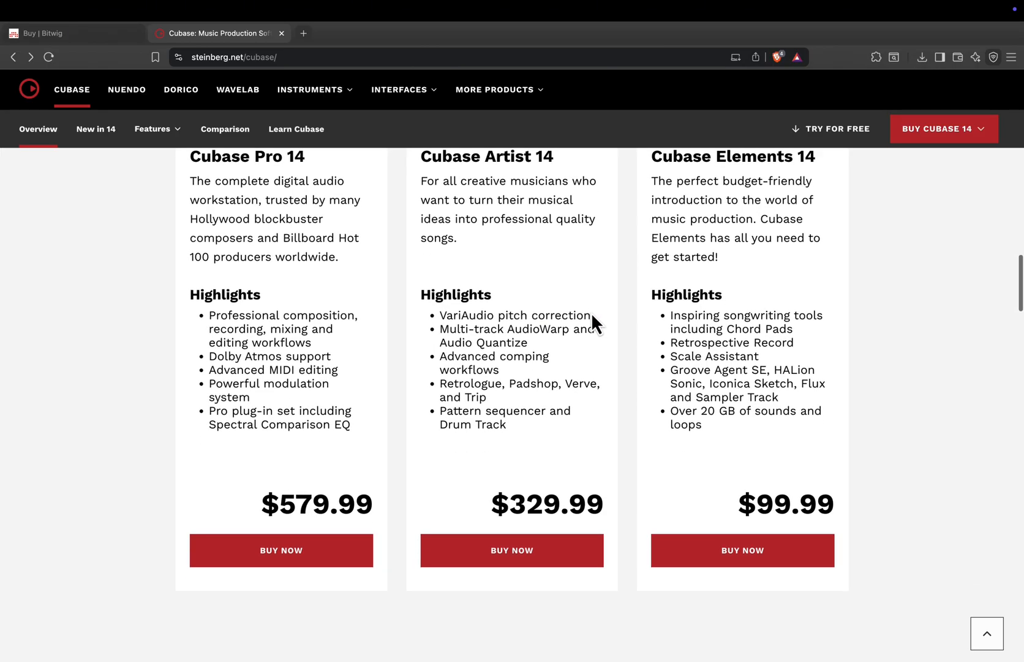
{"action": "scroll", "scroll_direction": "down", "scroll_amount": 3}
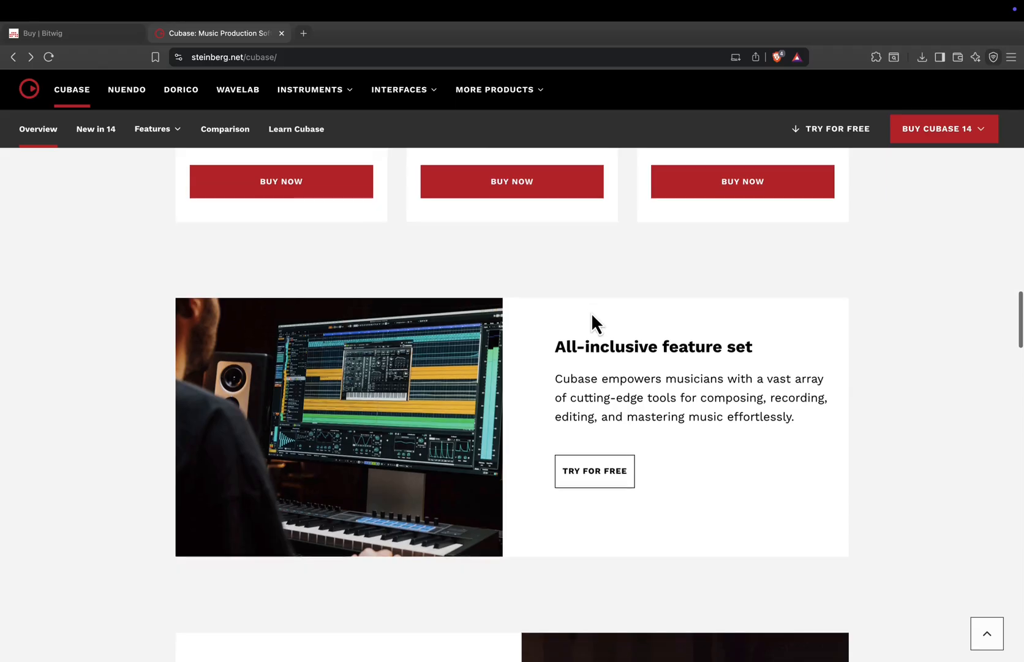
{"action": "scroll", "scroll_direction": "down", "scroll_amount": 3}
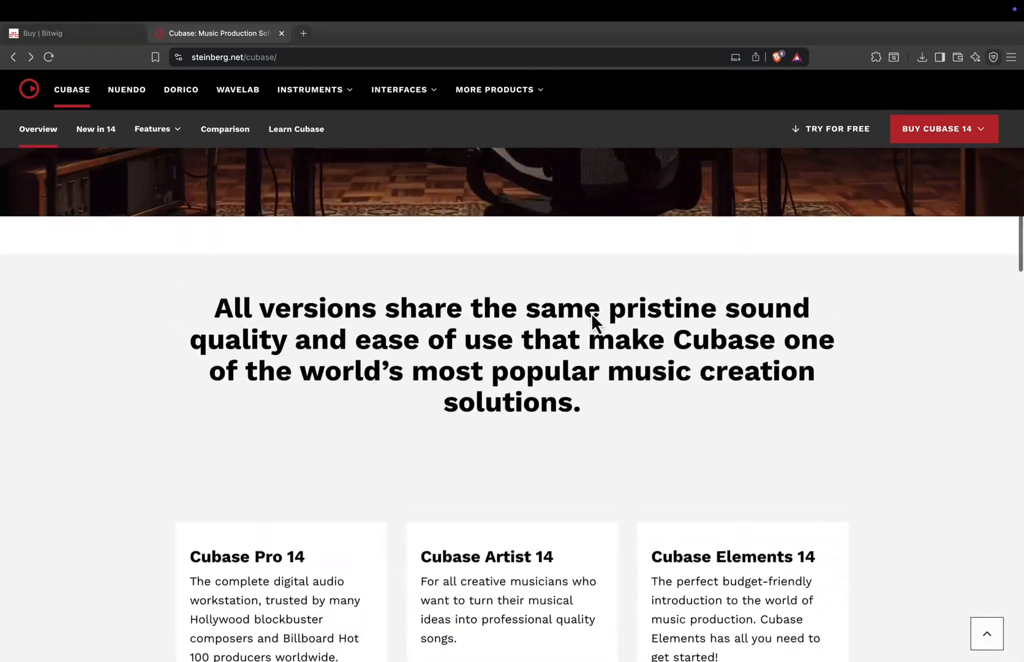
{"action": "scroll", "scroll_direction": "up", "scroll_amount": 3}
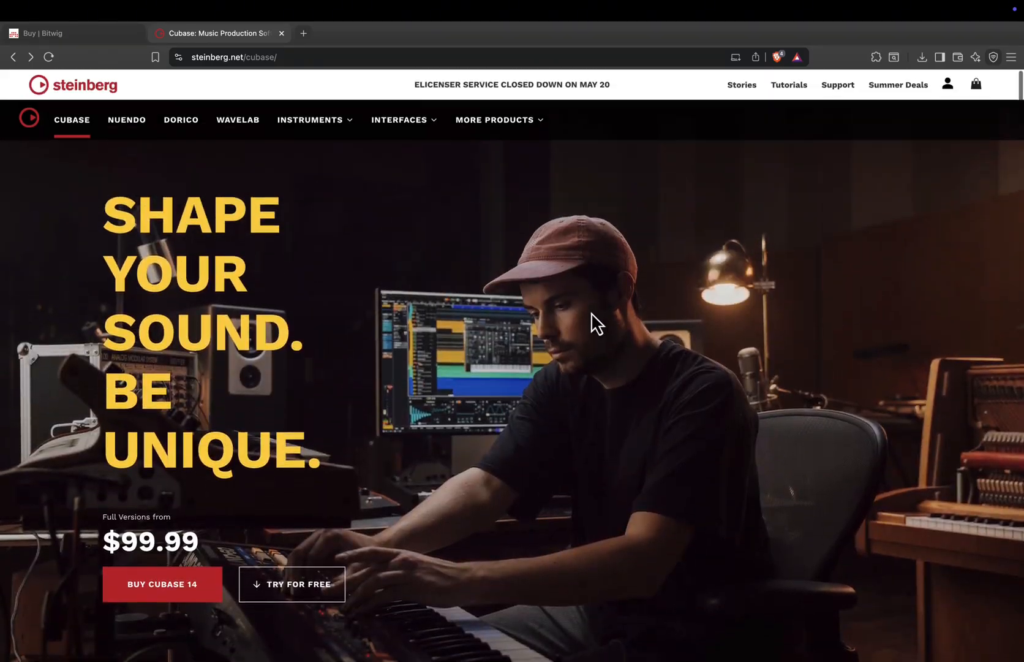
{"action": "scroll", "scroll_direction": "down", "scroll_amount": 3}
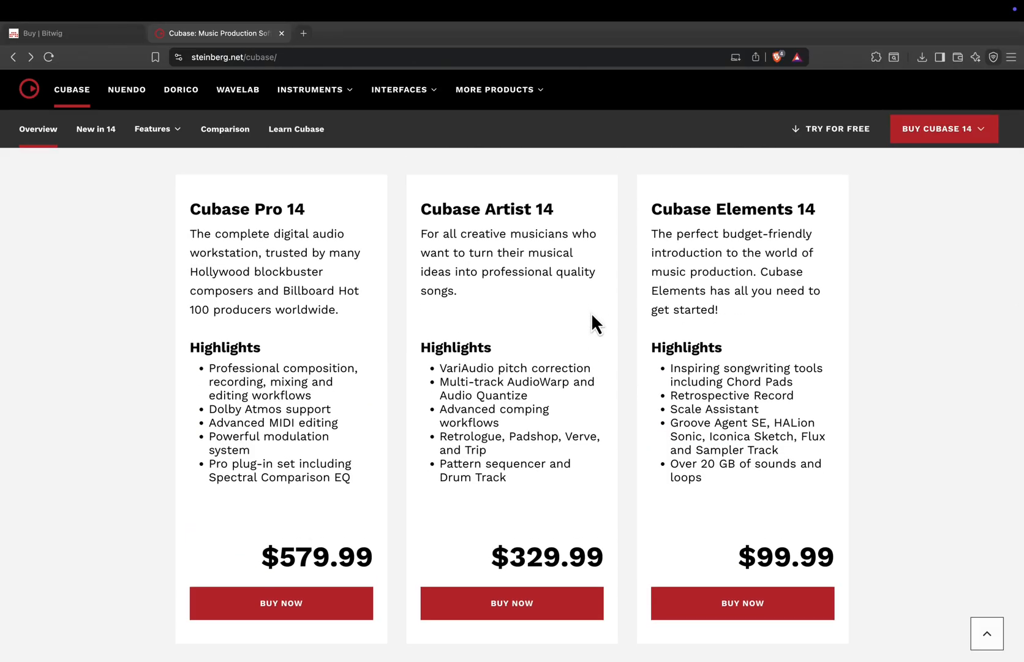
{"action": "mouse_move", "coordinate": [360, 225]}
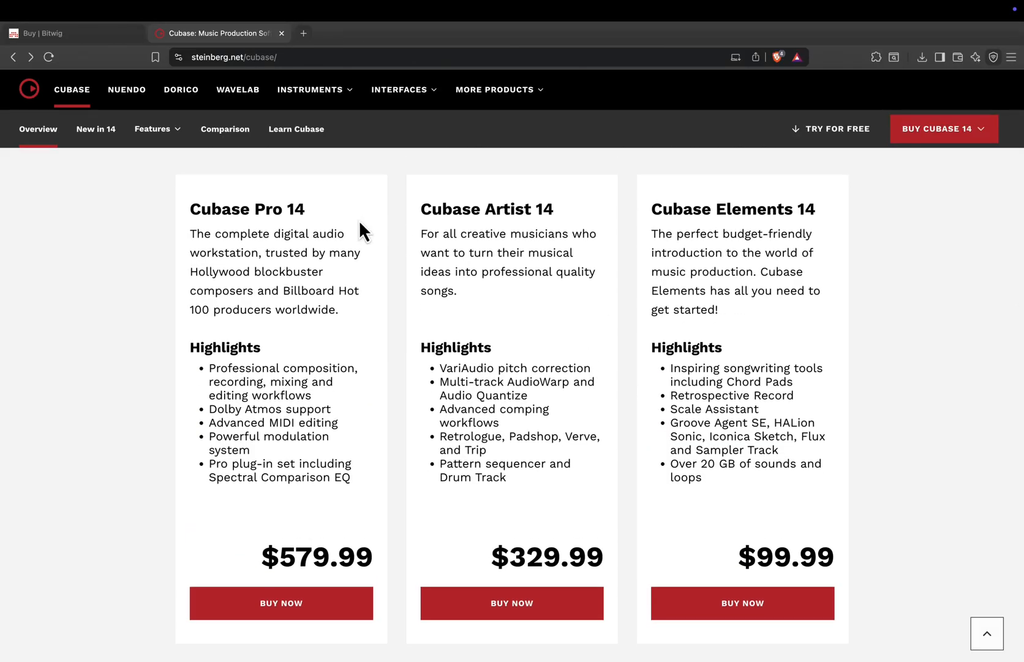
{"action": "mouse_move", "coordinate": [126, 58]}
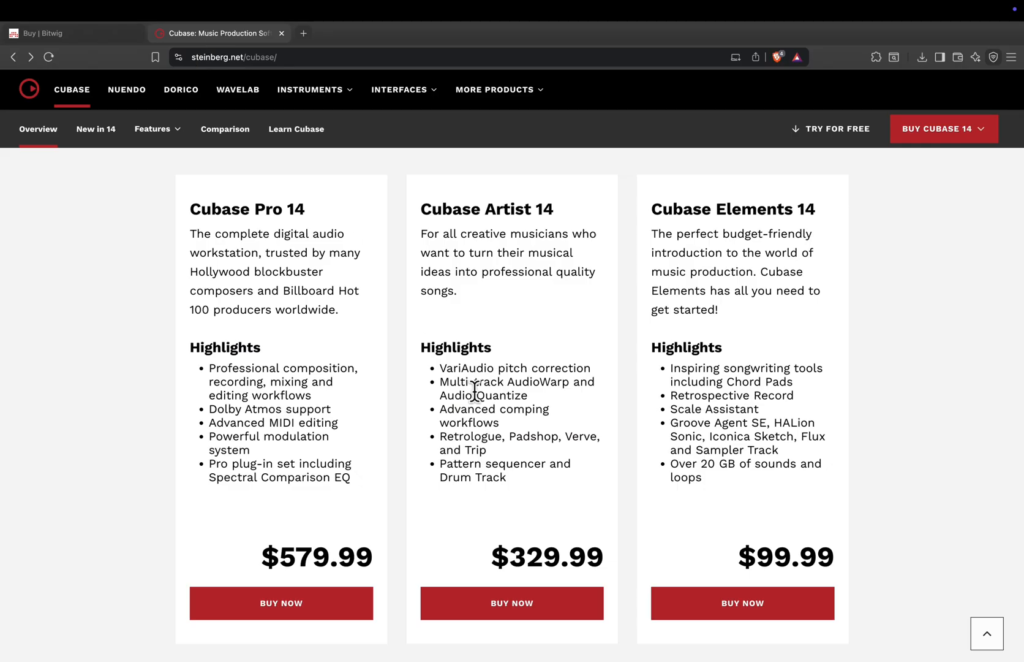
{"action": "mouse_move", "coordinate": [584, 239]}
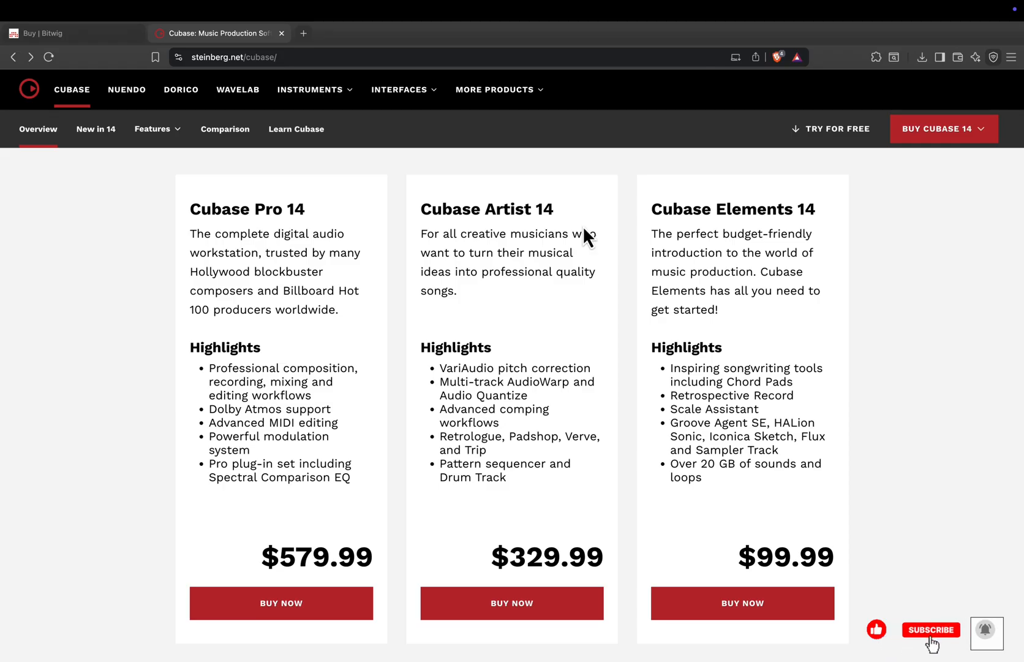
{"action": "left_click", "coordinate": [930, 629]}
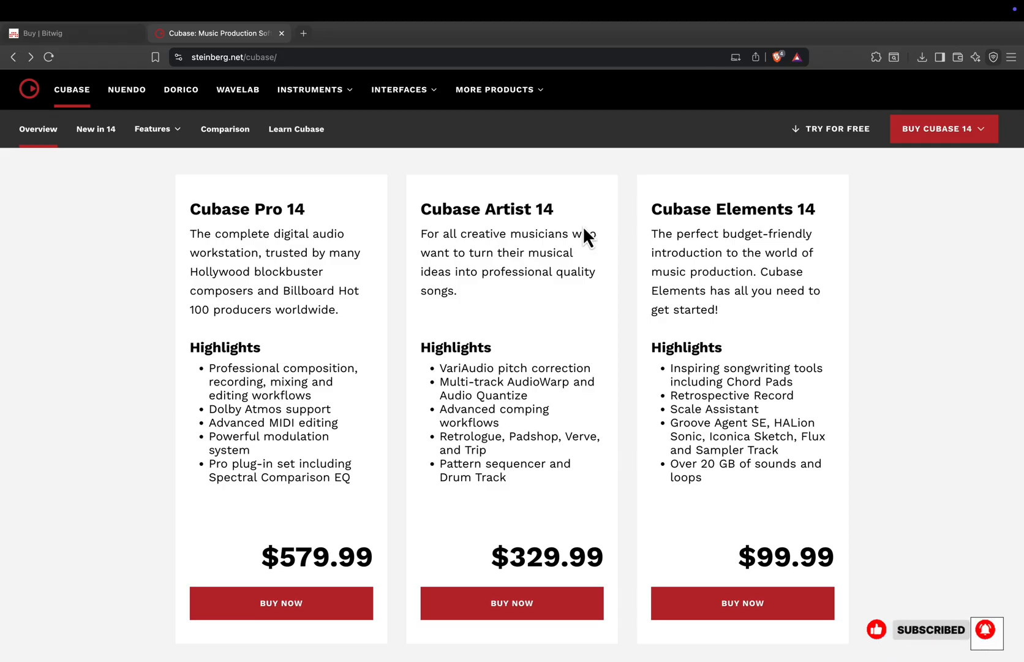